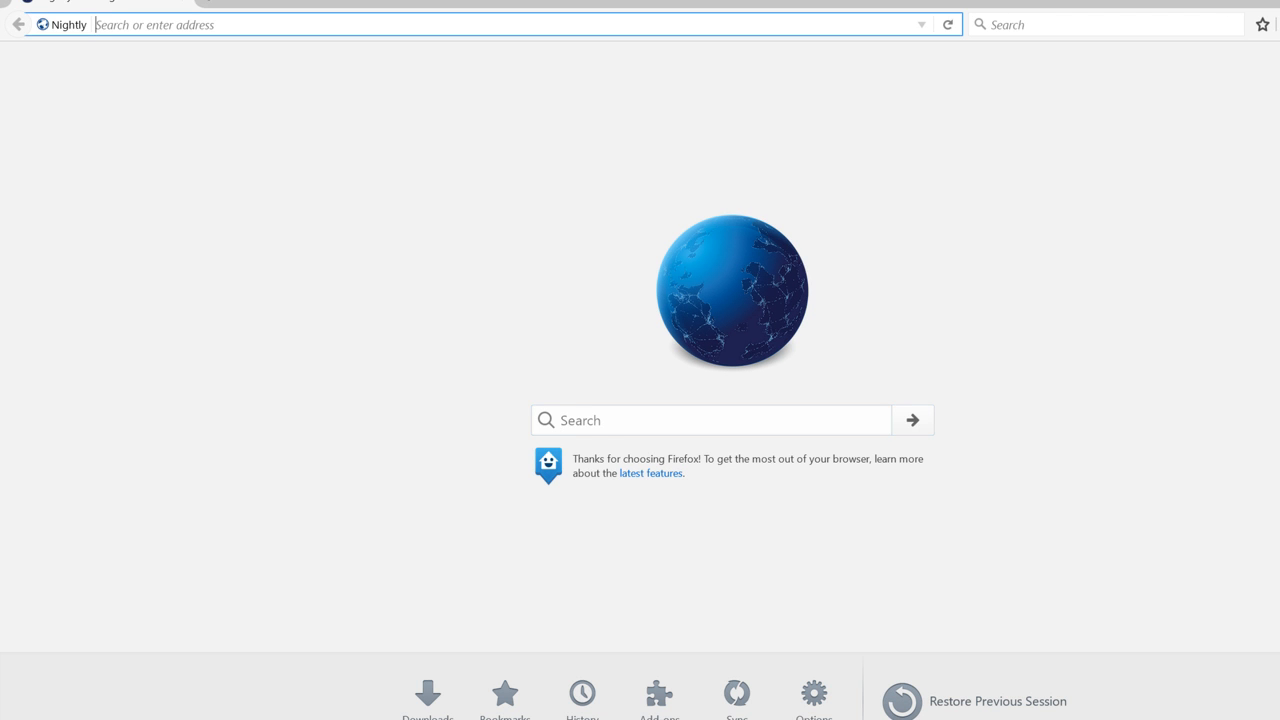
{"action": "type", "text": "http://vodlocker.com/embed-w27p0ktjv559-640x360.html"}
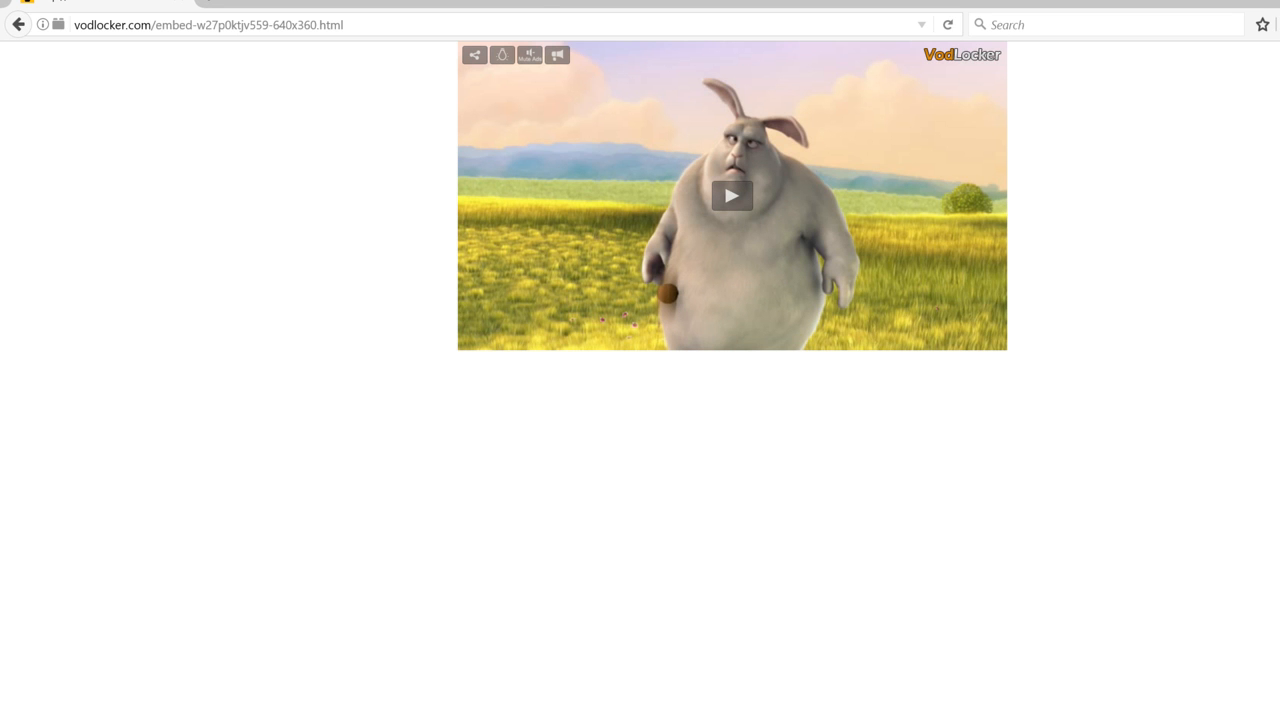
{"action": "mouse_move", "coordinate": [688, 262]}
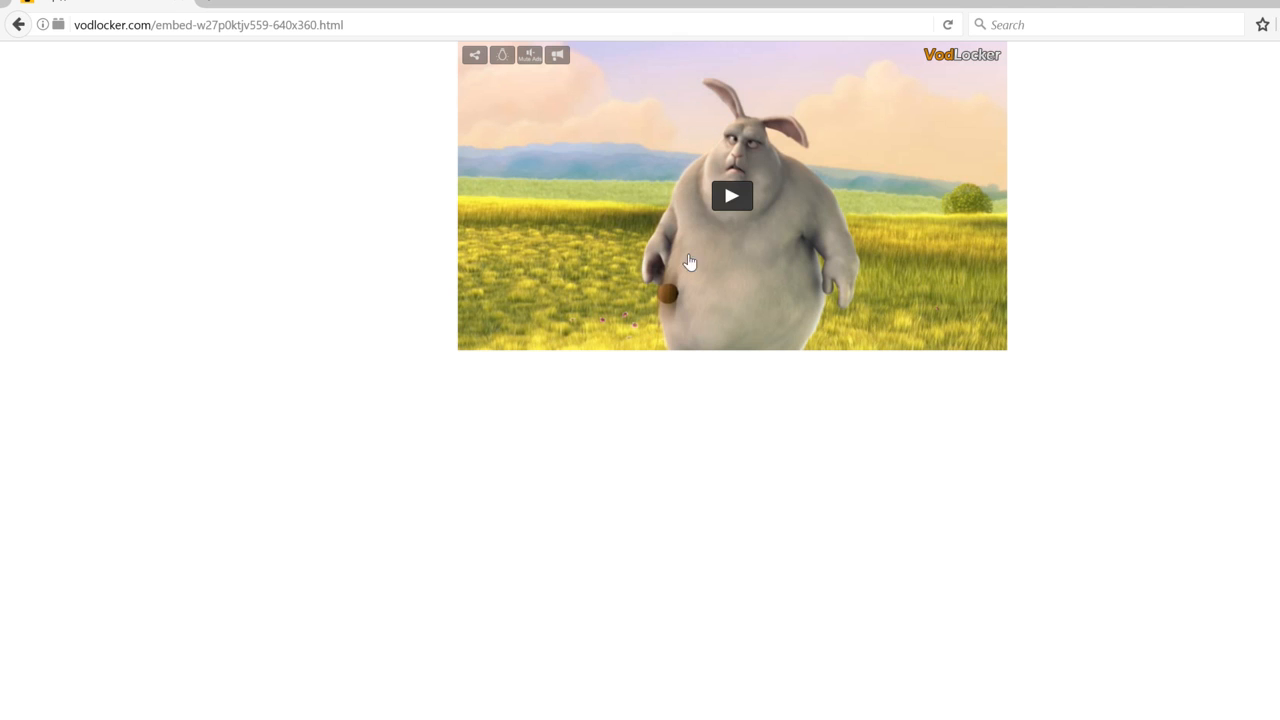
{"action": "left_click", "coordinate": [732, 196]}
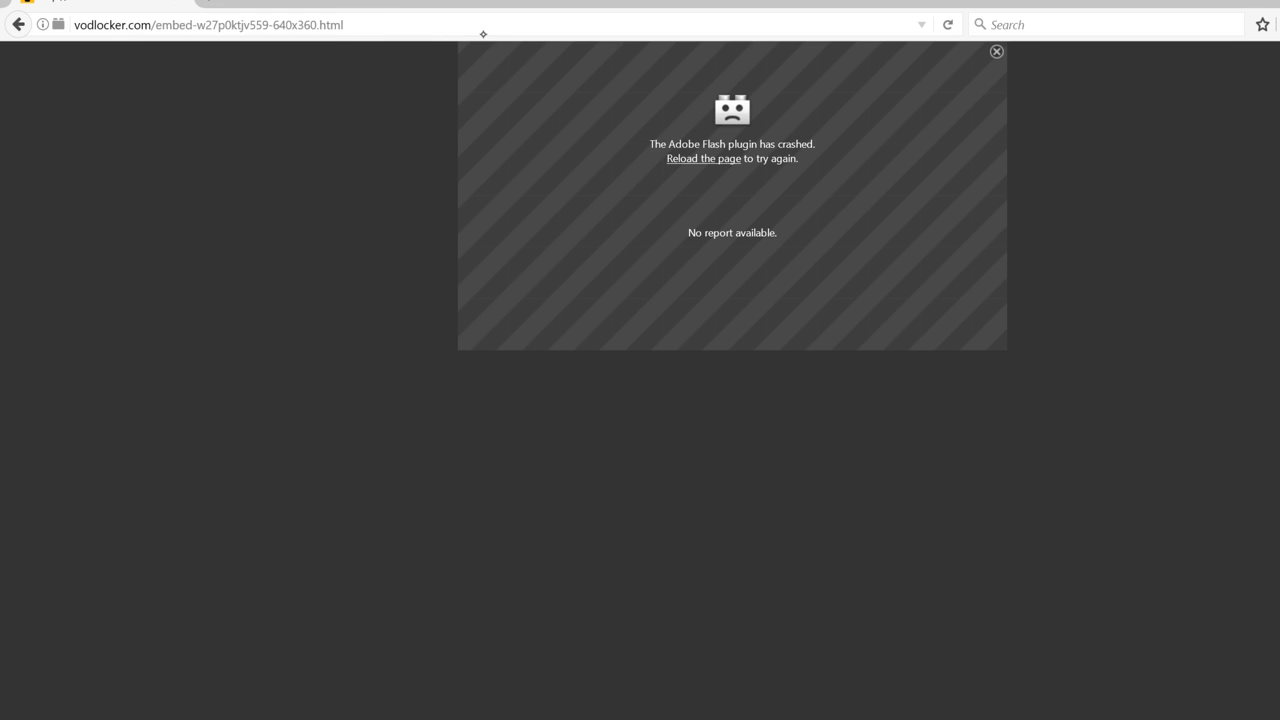
- Reload the crashed page, replay the video until Flash crashes again, then reload once more
{"action": "left_click", "coordinate": [704, 158]}
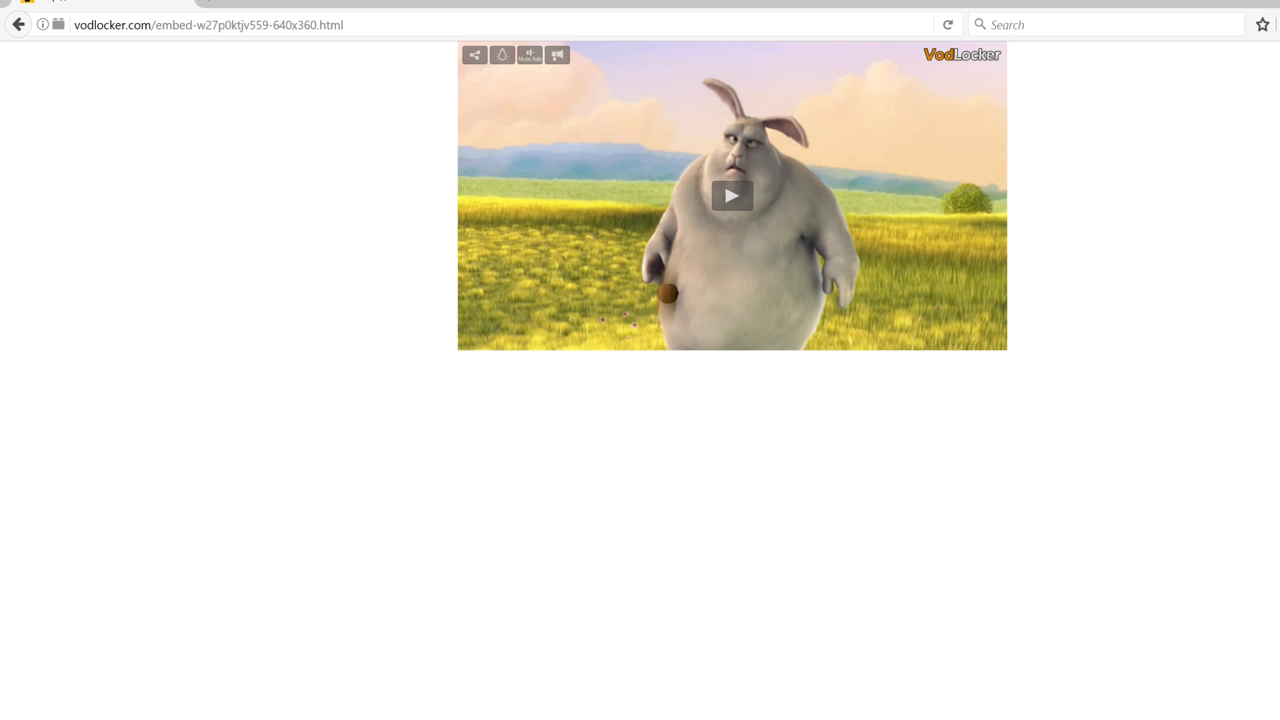
{"action": "left_click", "coordinate": [732, 196]}
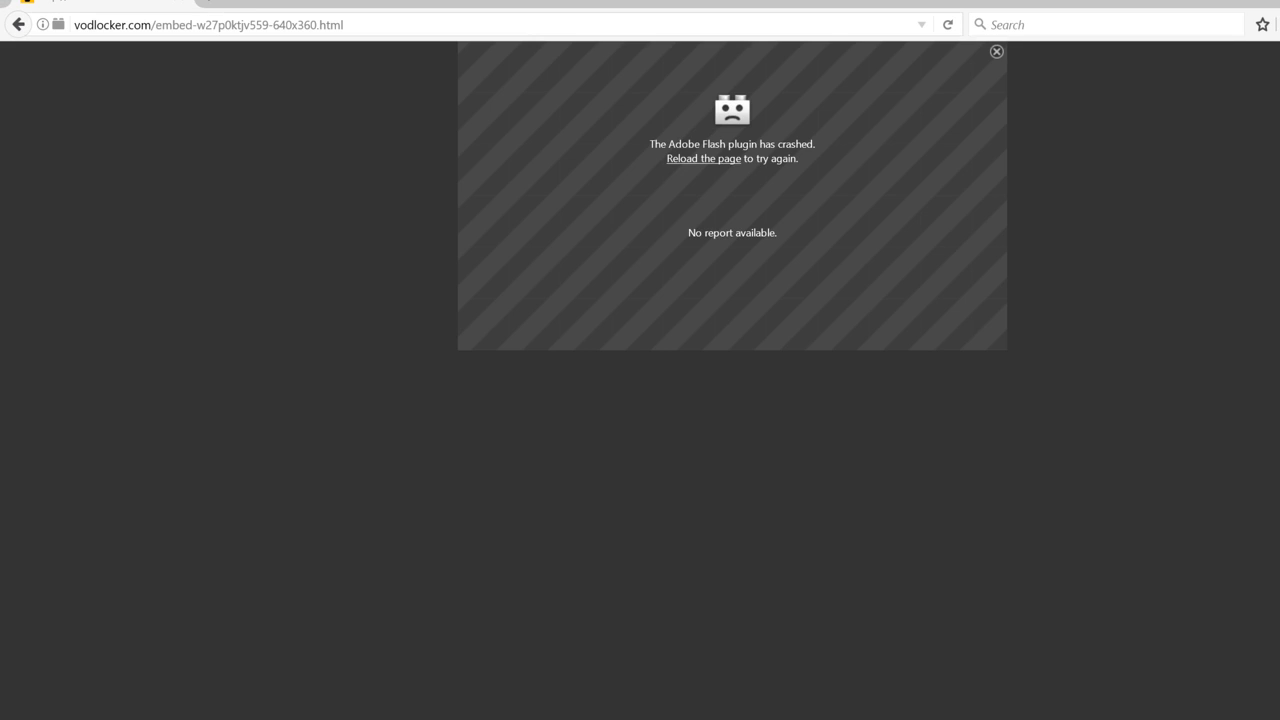
{"action": "mouse_move", "coordinate": [258, 22]}
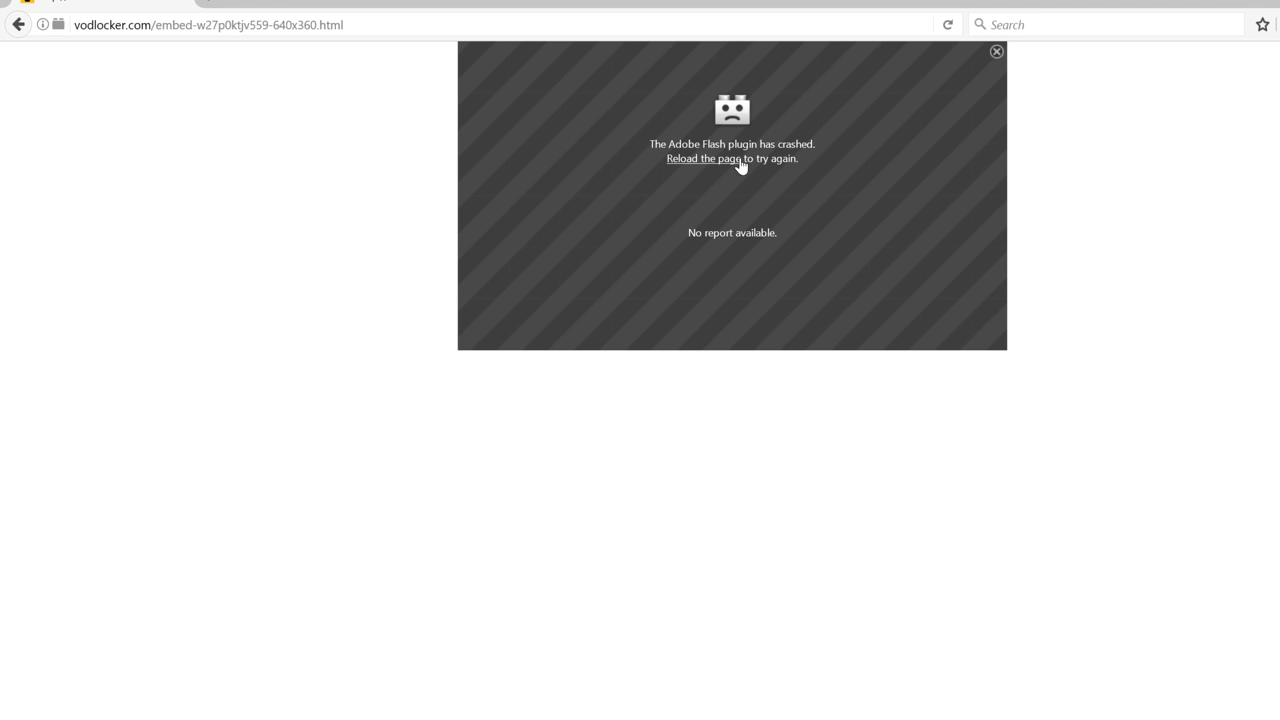
{"action": "left_click", "coordinate": [702, 158]}
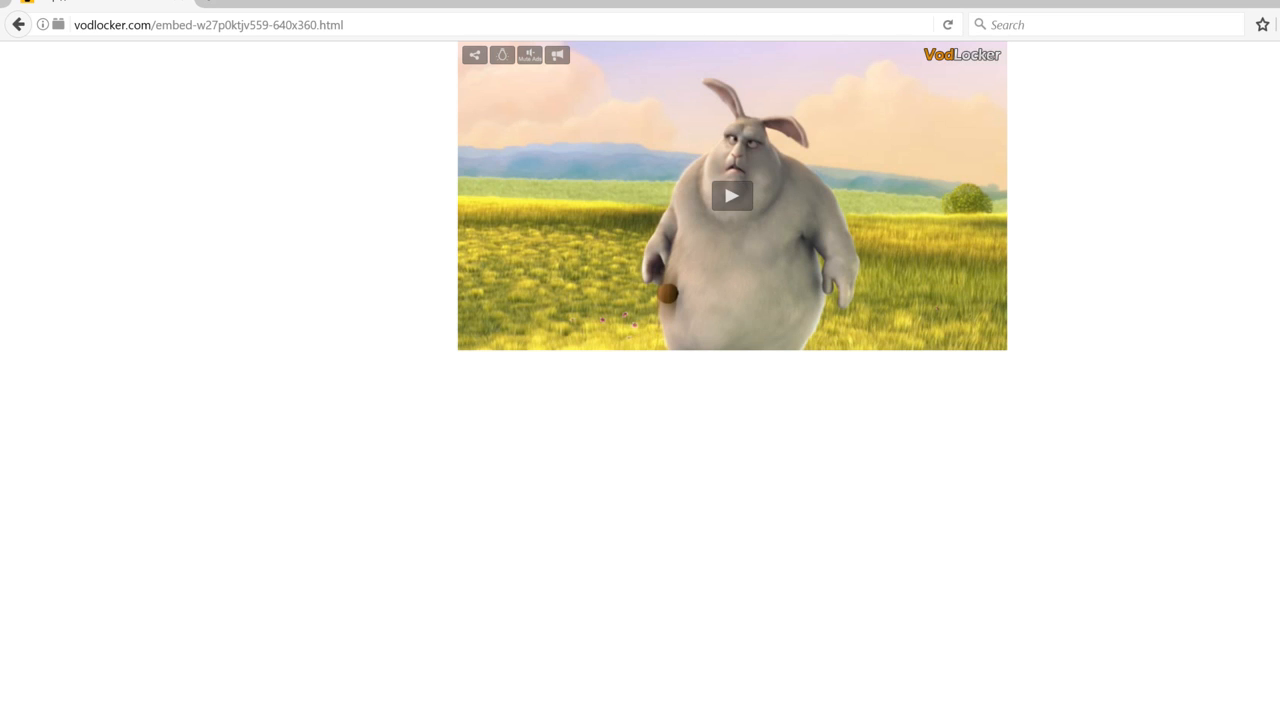
- Replay the video until it crashes, reopen the page from history, then go to about:support
{"action": "left_click", "coordinate": [732, 196]}
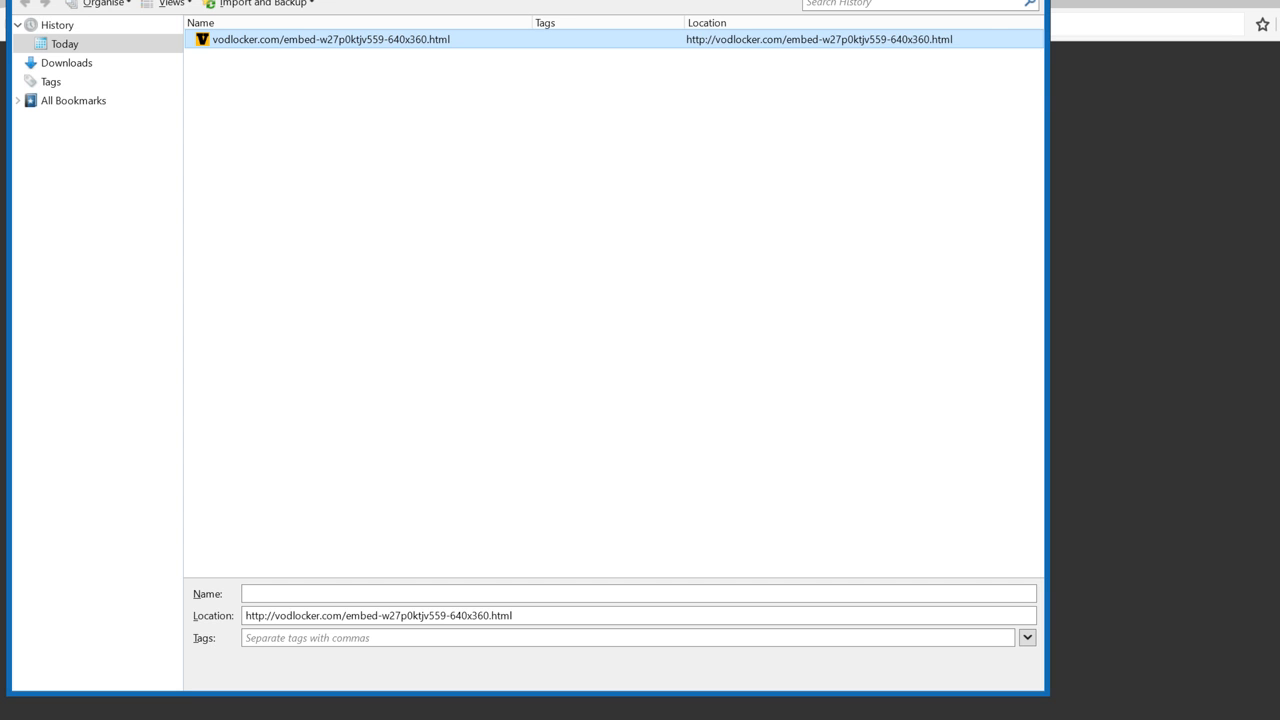
{"action": "double_click", "coordinate": [330, 40]}
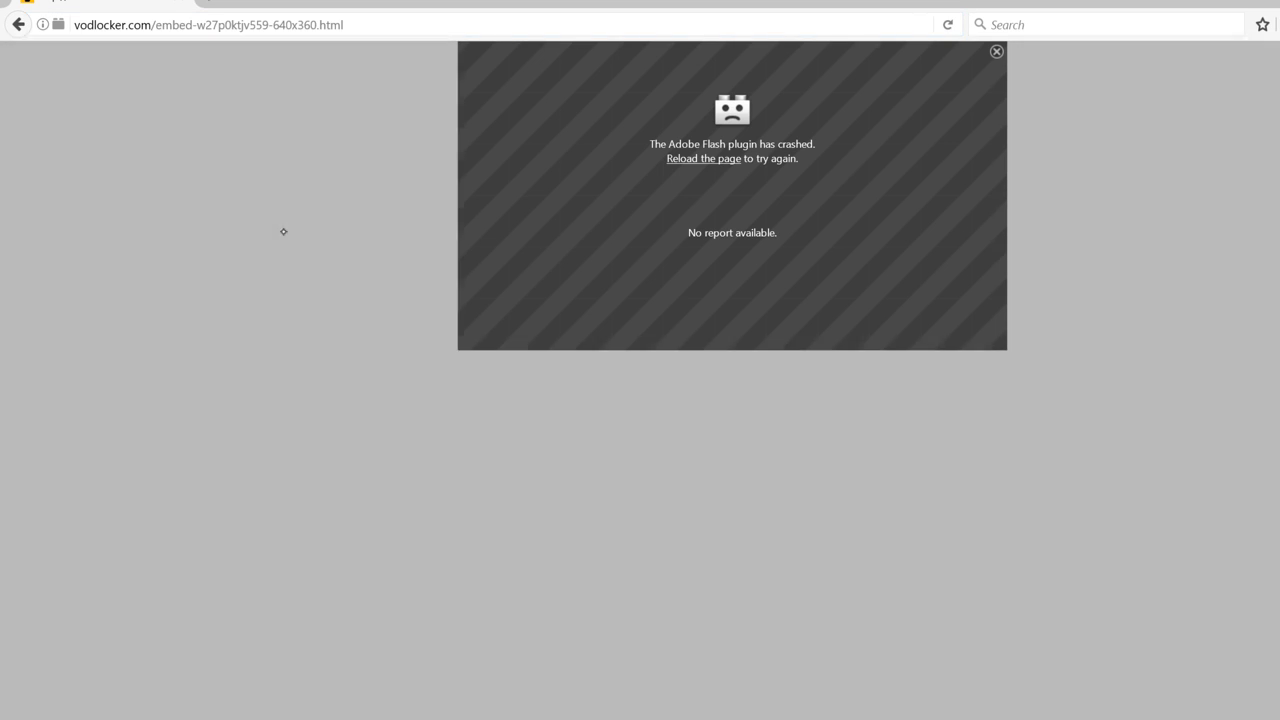
{"action": "mouse_move", "coordinate": [958, 272]}
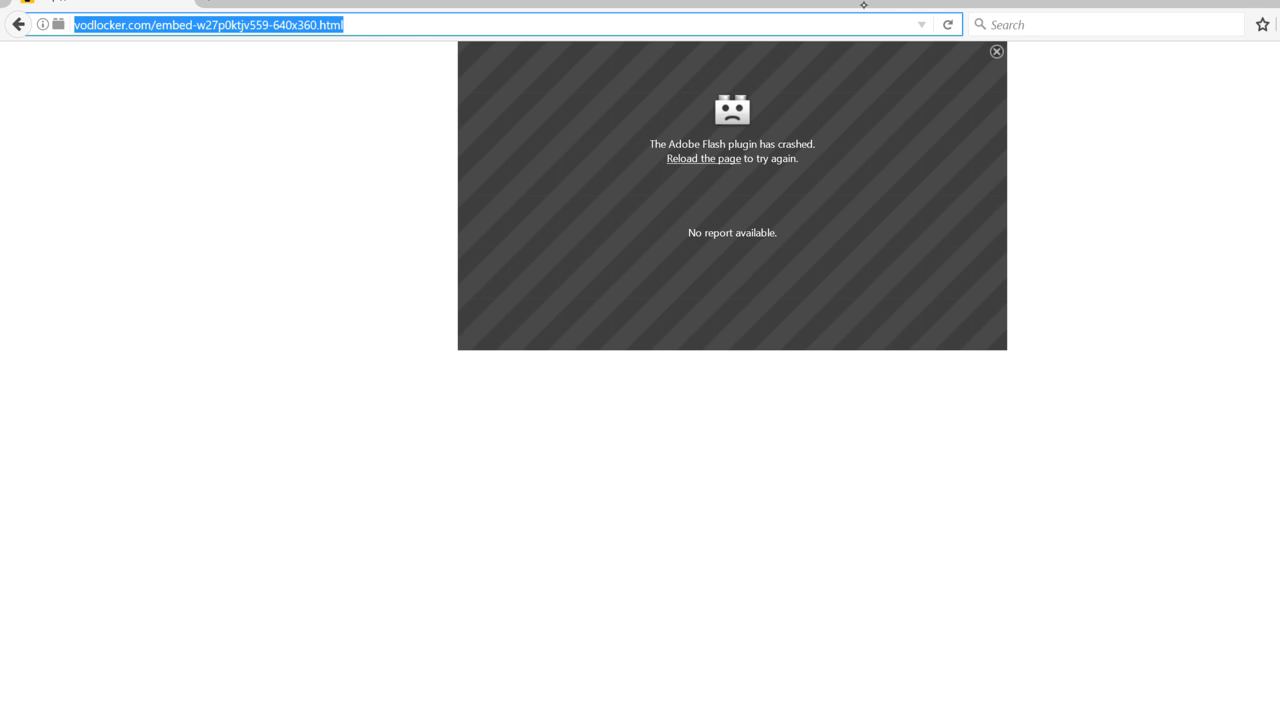
{"action": "type", "text": "about:support"}
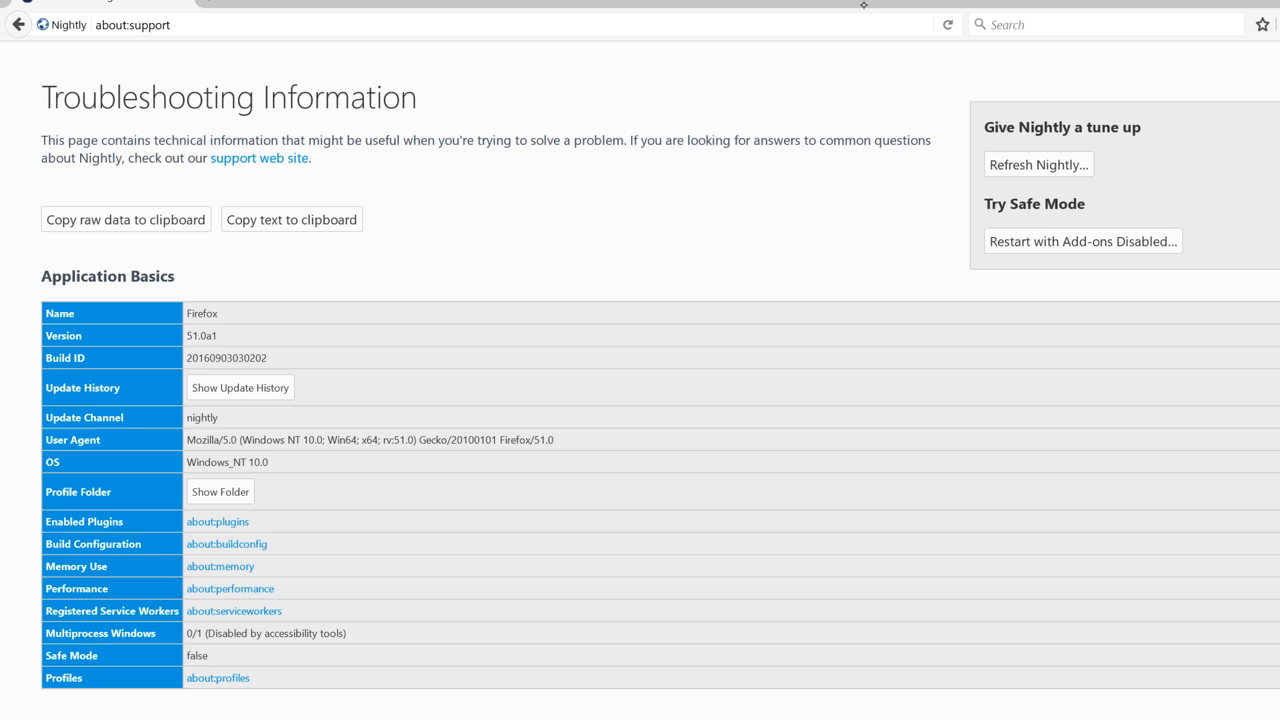
- Refresh Nightly to defaults, finish the import wizard, continue, and start heading to the add-ons manager
{"action": "left_click", "coordinate": [1038, 164]}
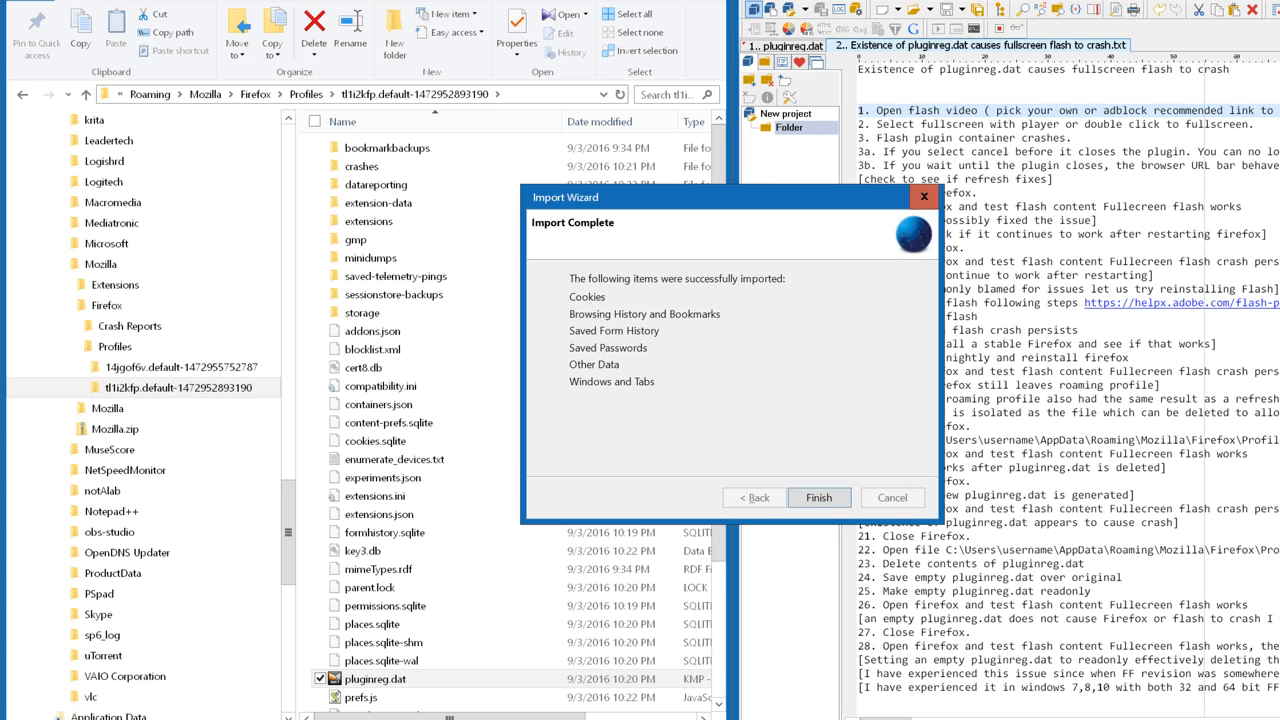
{"action": "left_click", "coordinate": [820, 496]}
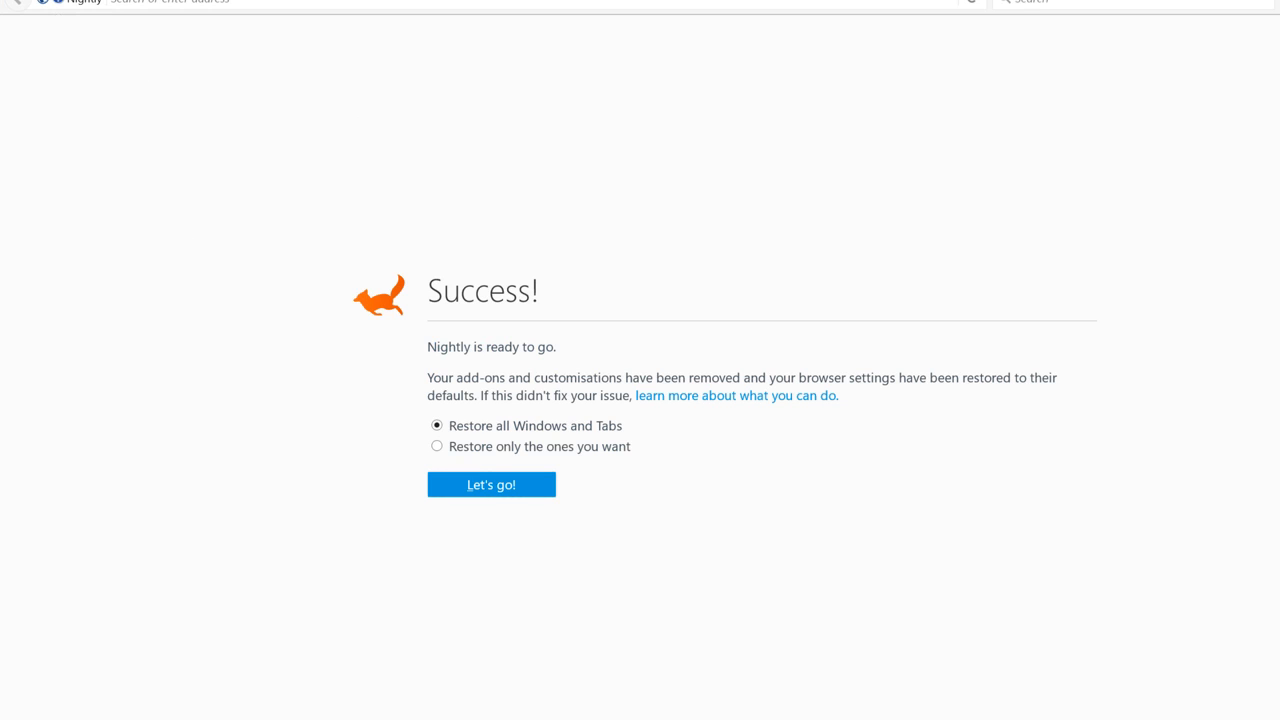
{"action": "left_click", "coordinate": [492, 484]}
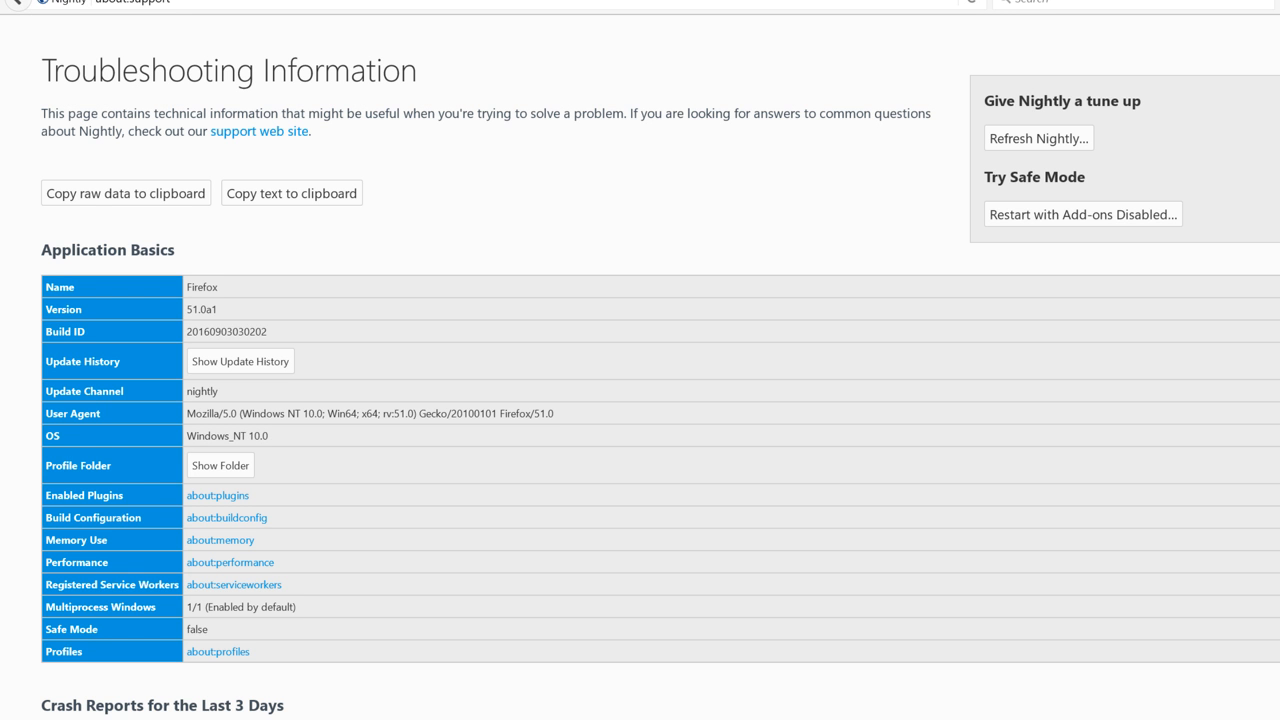
{"action": "type", "text": "vo"}
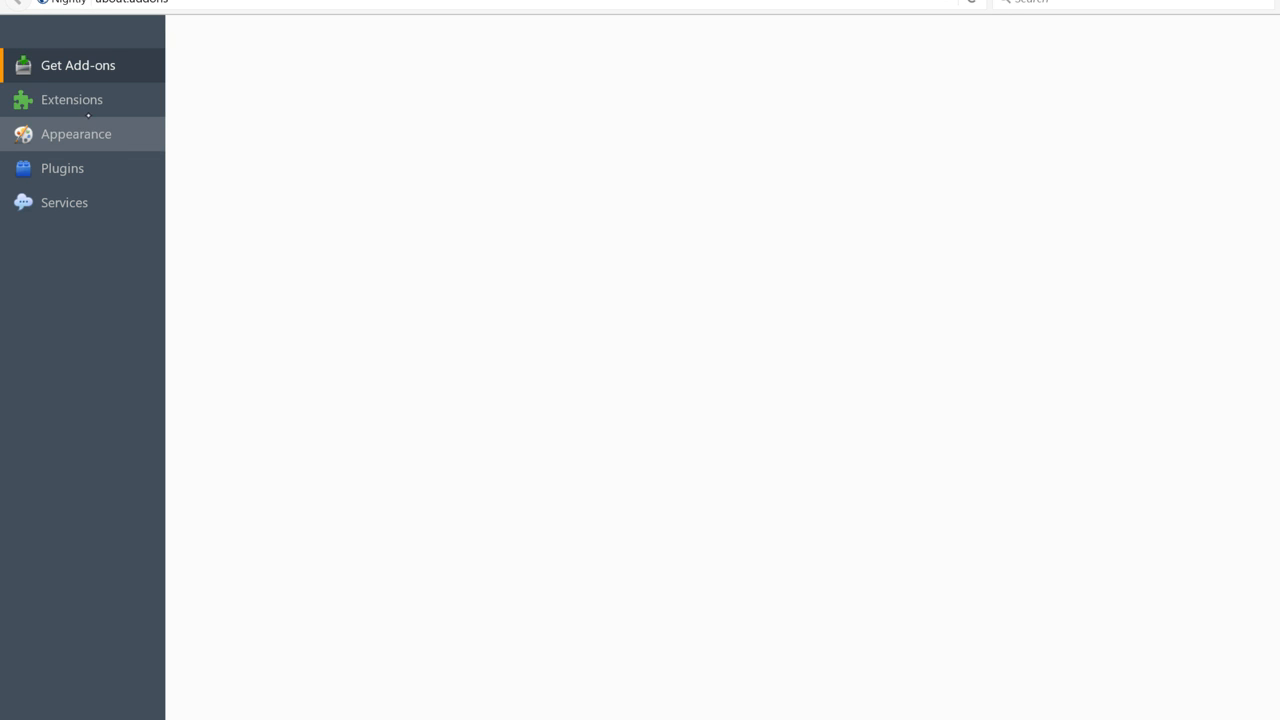
- Check the Extensions list for ublock, then load the VodLocker Big Buck Bunny embed page again
{"action": "left_click", "coordinate": [72, 100]}
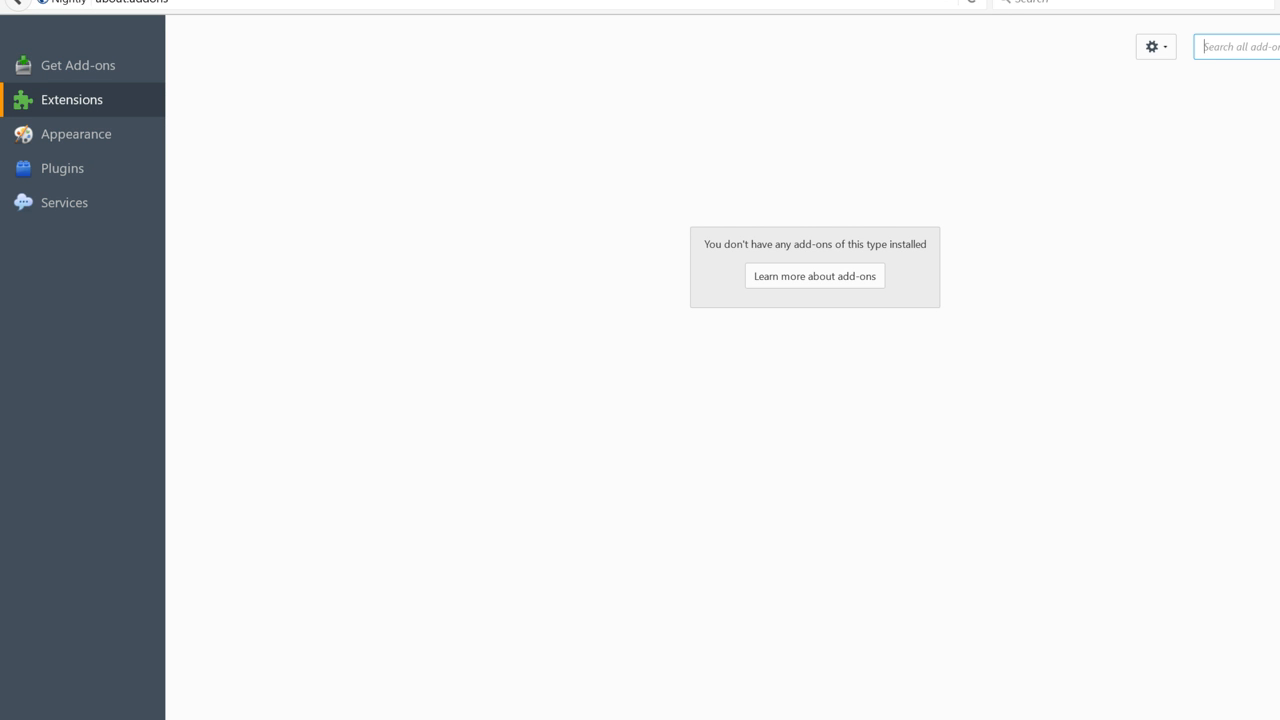
{"action": "type", "text": "ublock"}
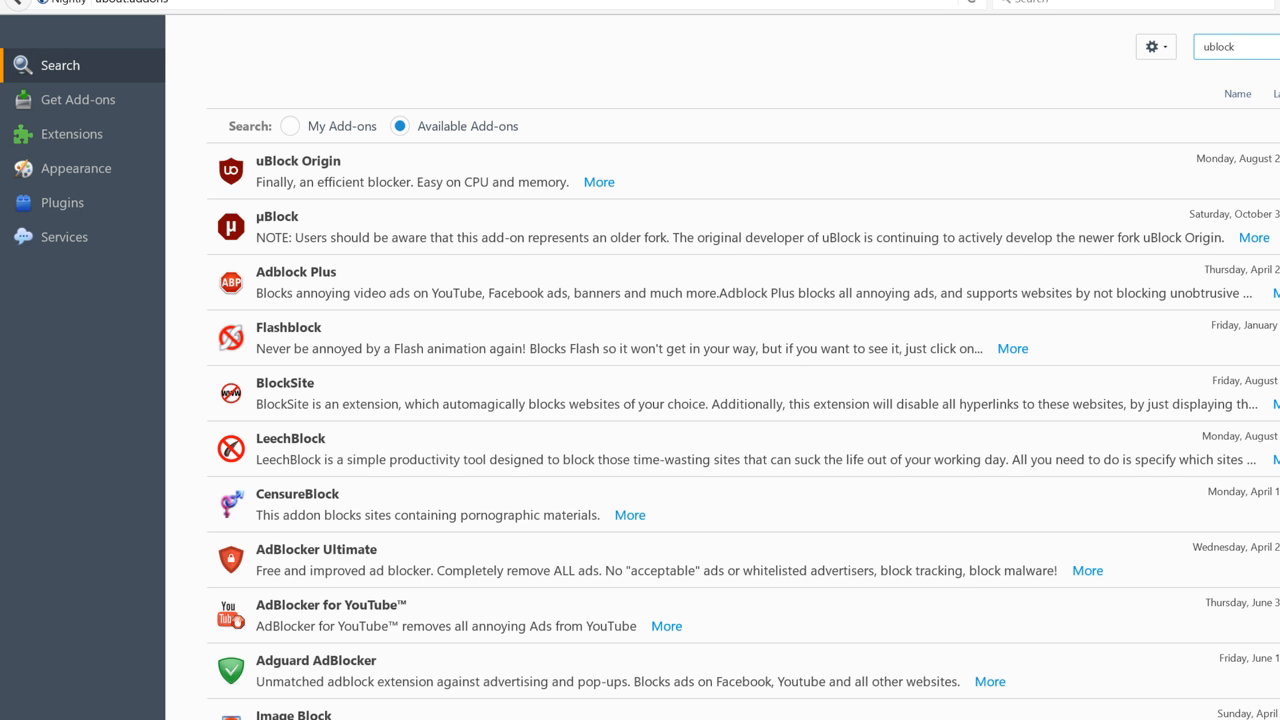
{"action": "left_click", "coordinate": [296, 170]}
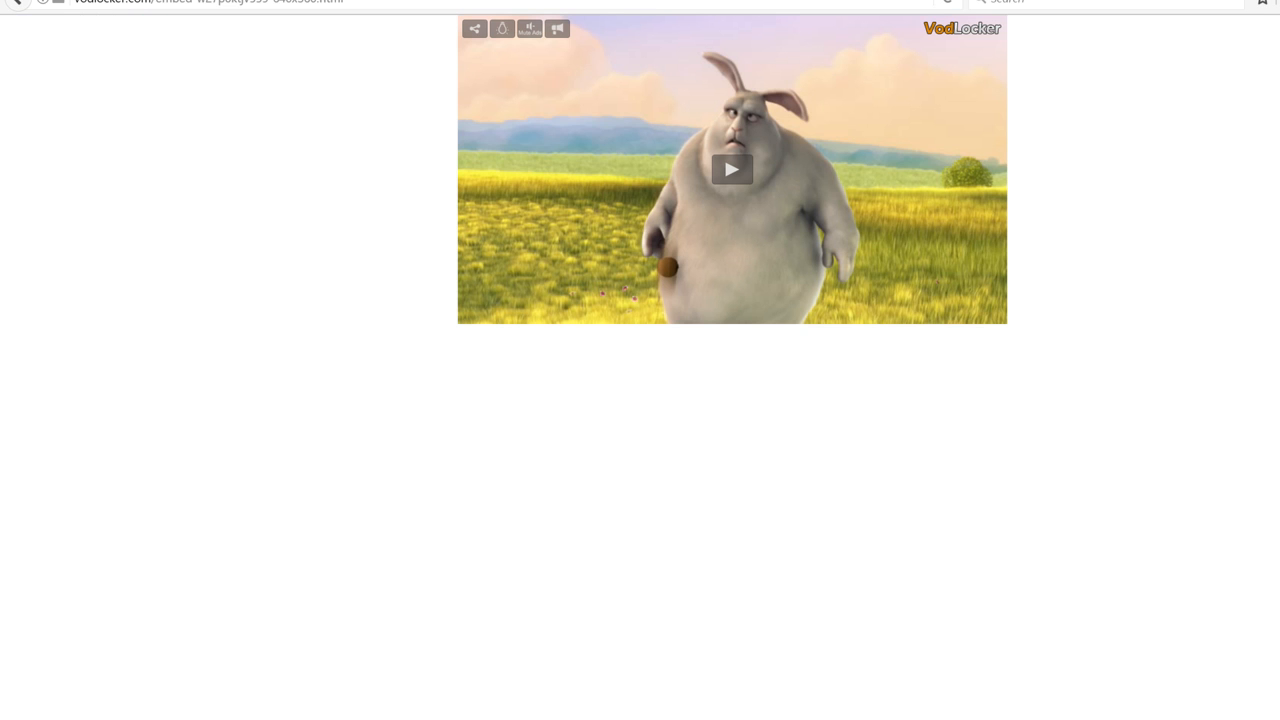
{"action": "mouse_move", "coordinate": [694, 216]}
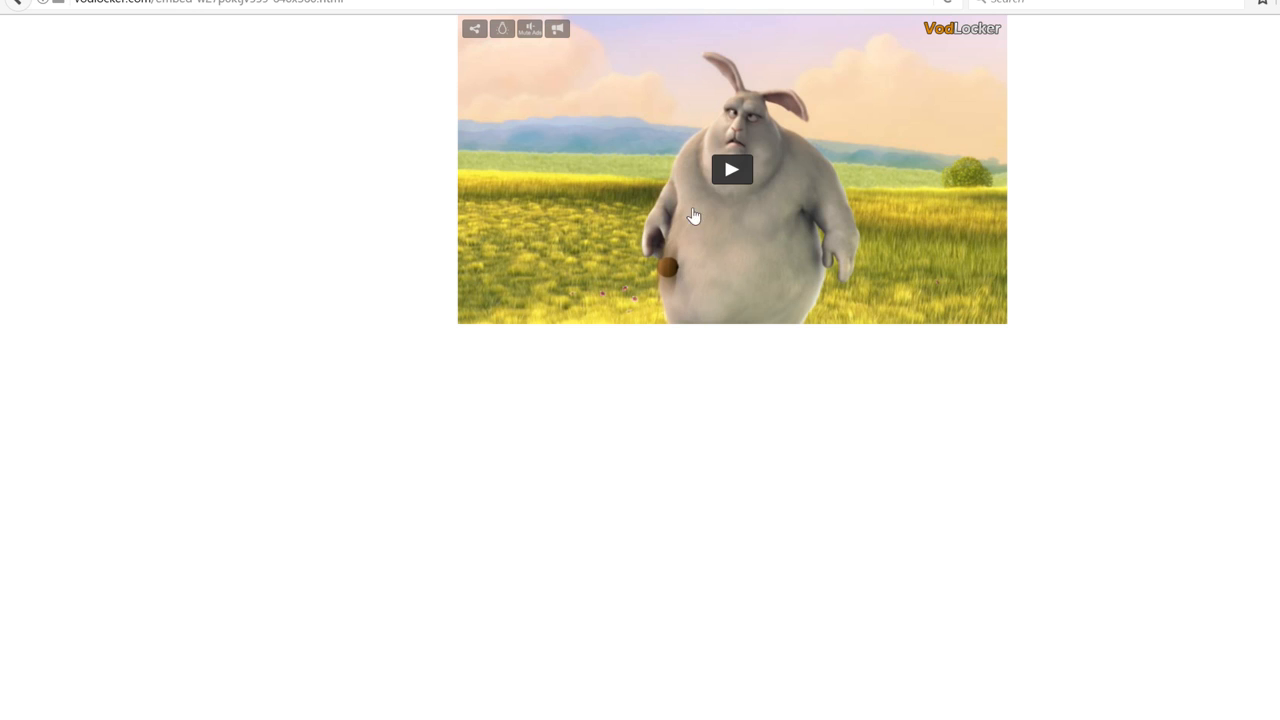
- Start the Flash video playing, then relaunch Nightly to its start page after it fails
{"action": "left_click", "coordinate": [732, 168]}
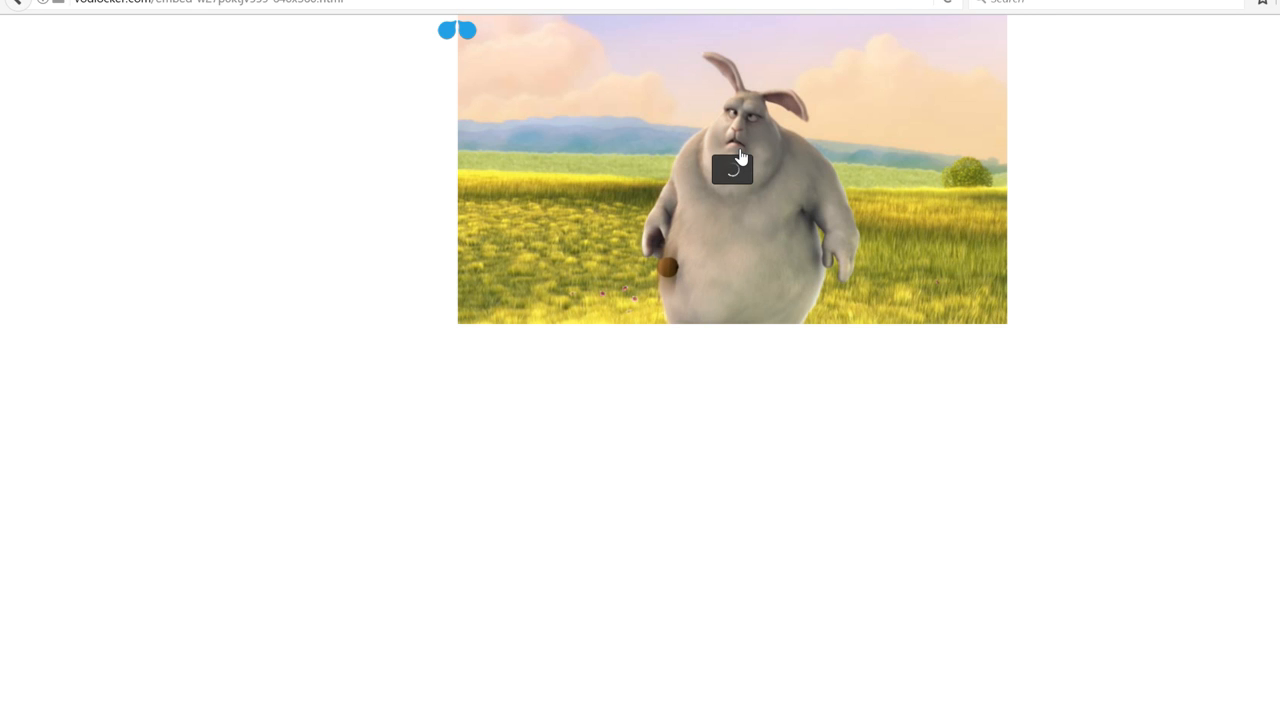
{"action": "left_click", "coordinate": [732, 168]}
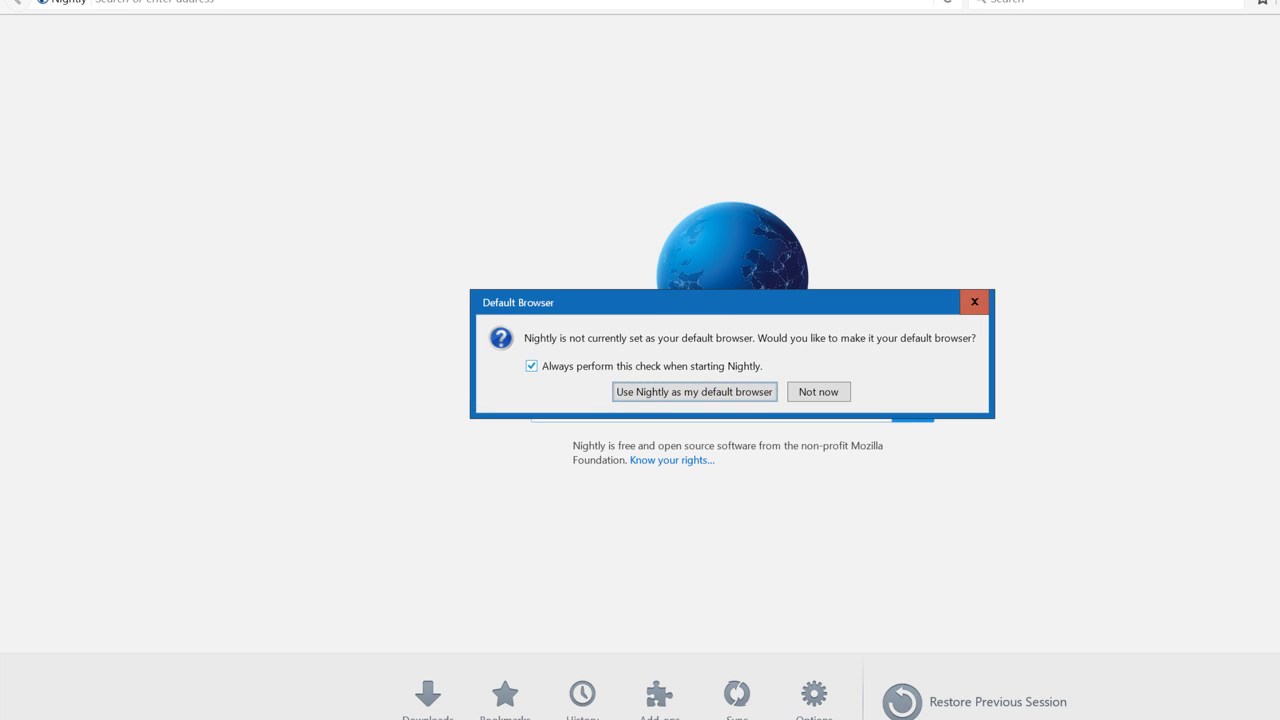
- Disable the default-browser check, choose Not now, restore the previous session and play the video fullscreen until the plugin crashes
{"action": "left_click", "coordinate": [532, 364]}
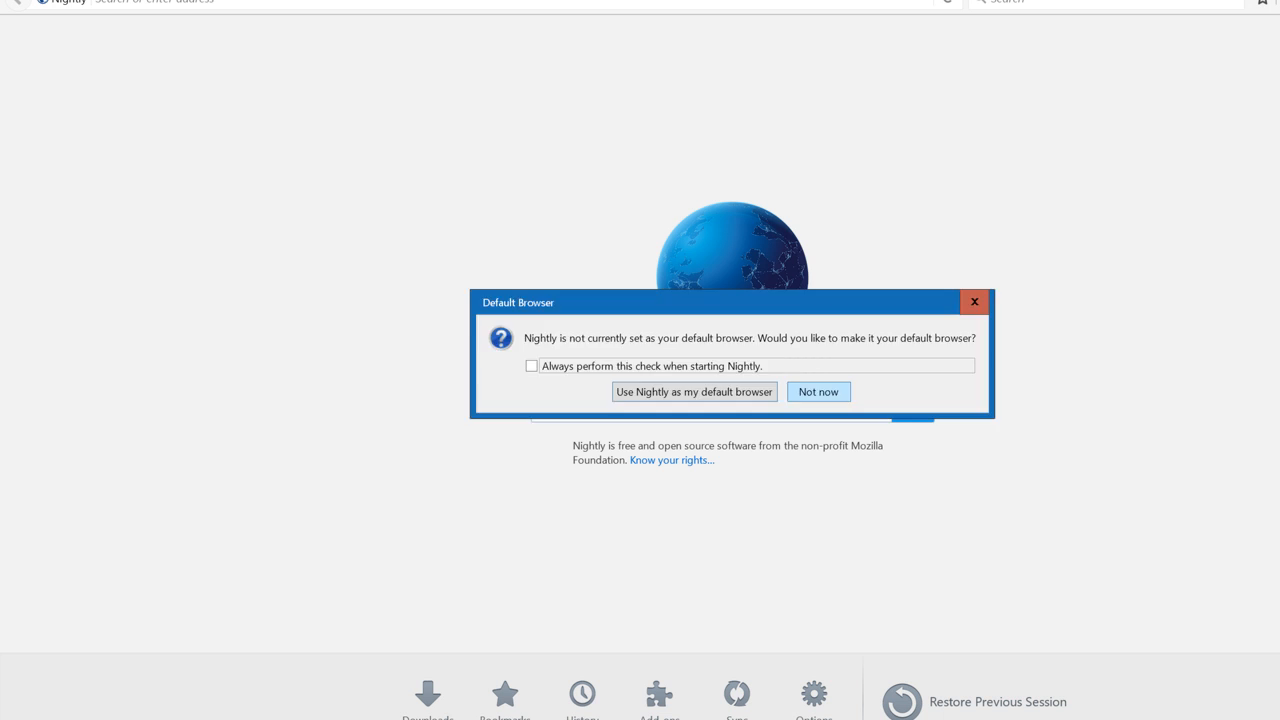
{"action": "left_click", "coordinate": [816, 390]}
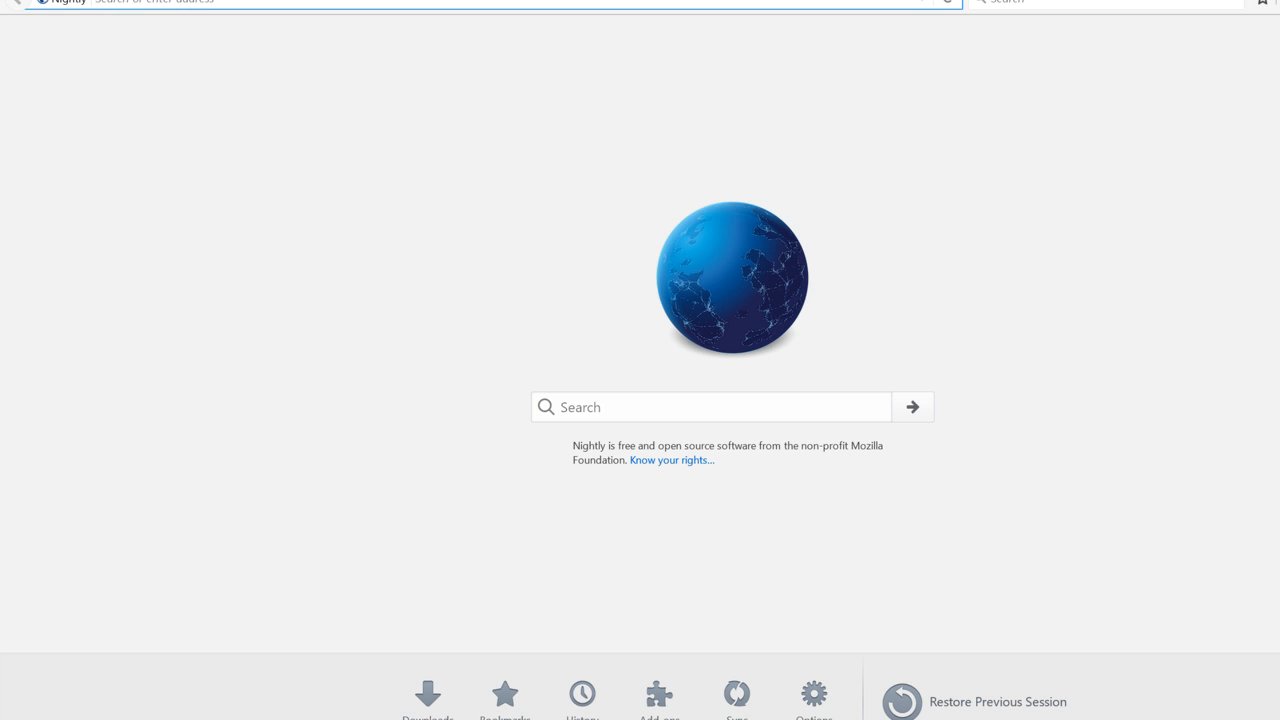
{"action": "left_click", "coordinate": [710, 408]}
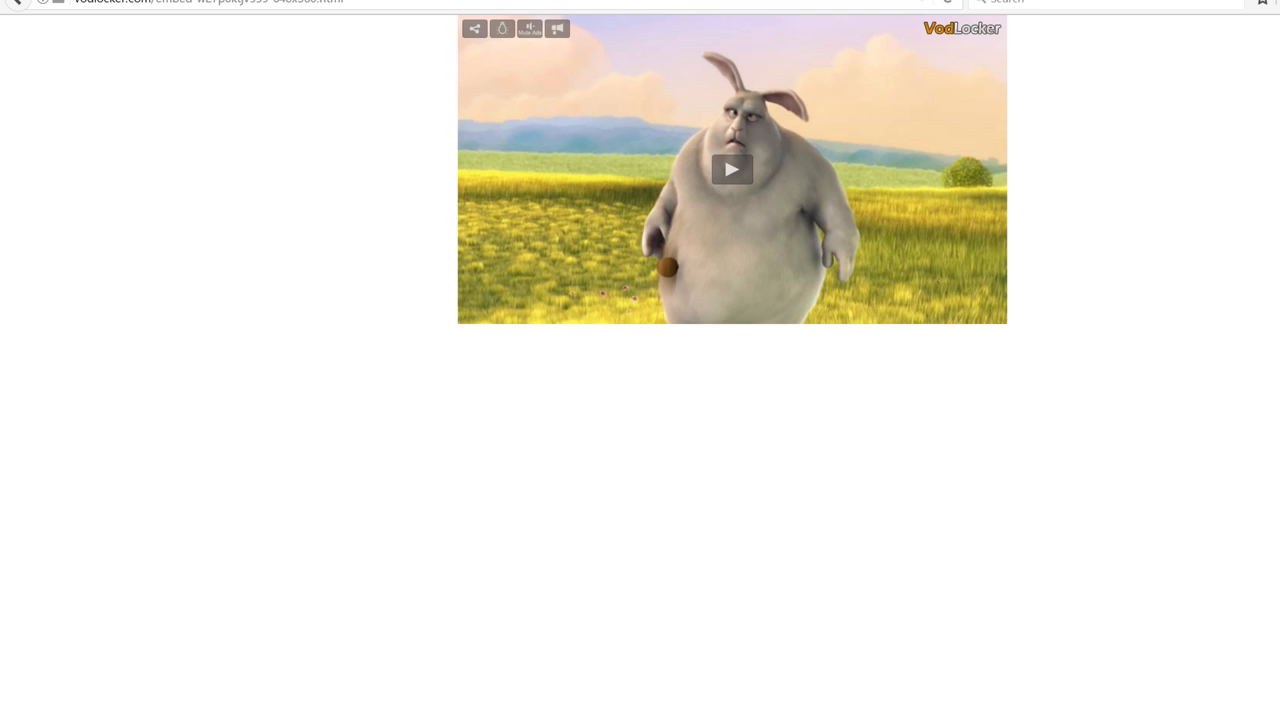
{"action": "left_click", "coordinate": [732, 168]}
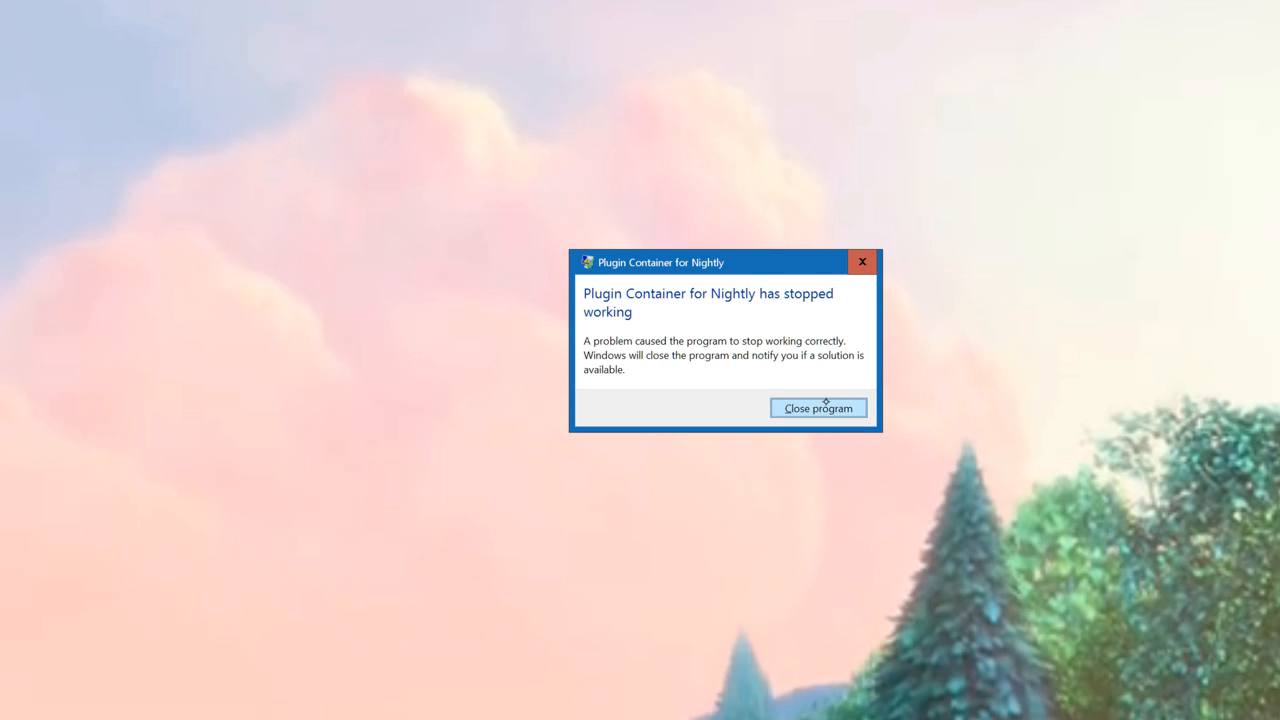
- Close the Plugin Container crash dialog and re-save the emptied pluginreg.dat in the Nightly profile folder
{"action": "left_click", "coordinate": [818, 408]}
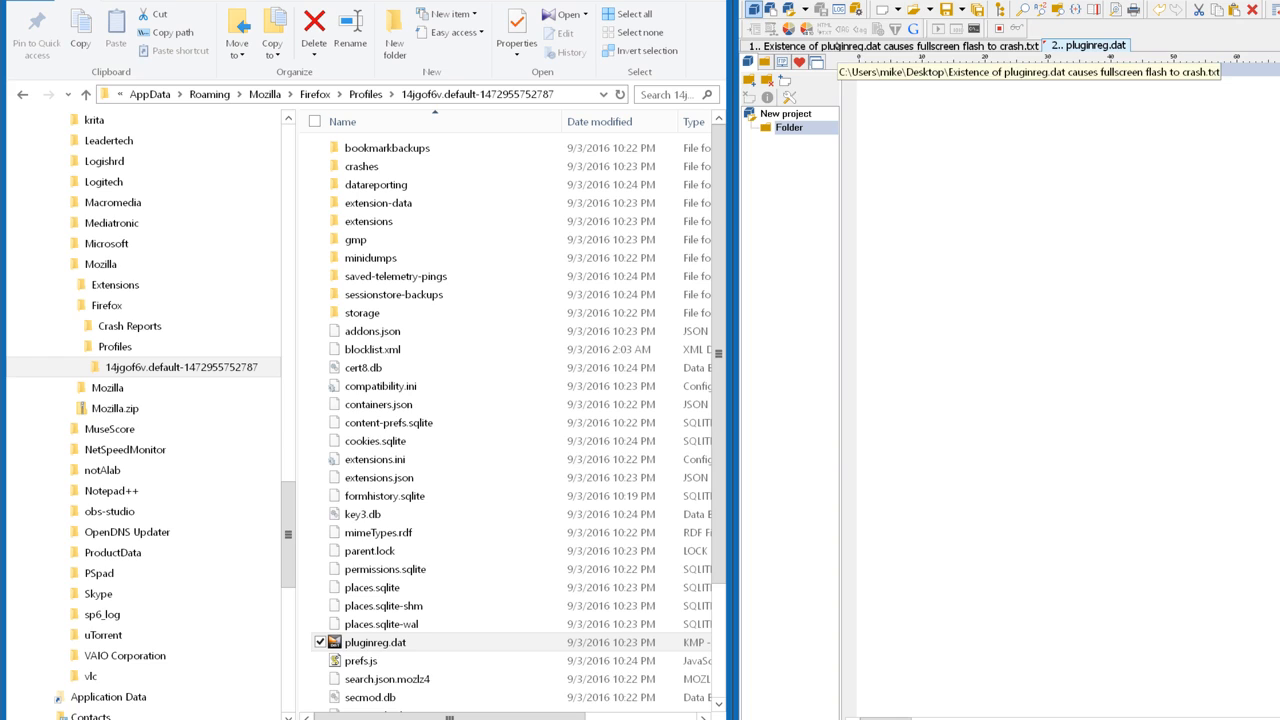
{"action": "left_click", "coordinate": [1086, 44]}
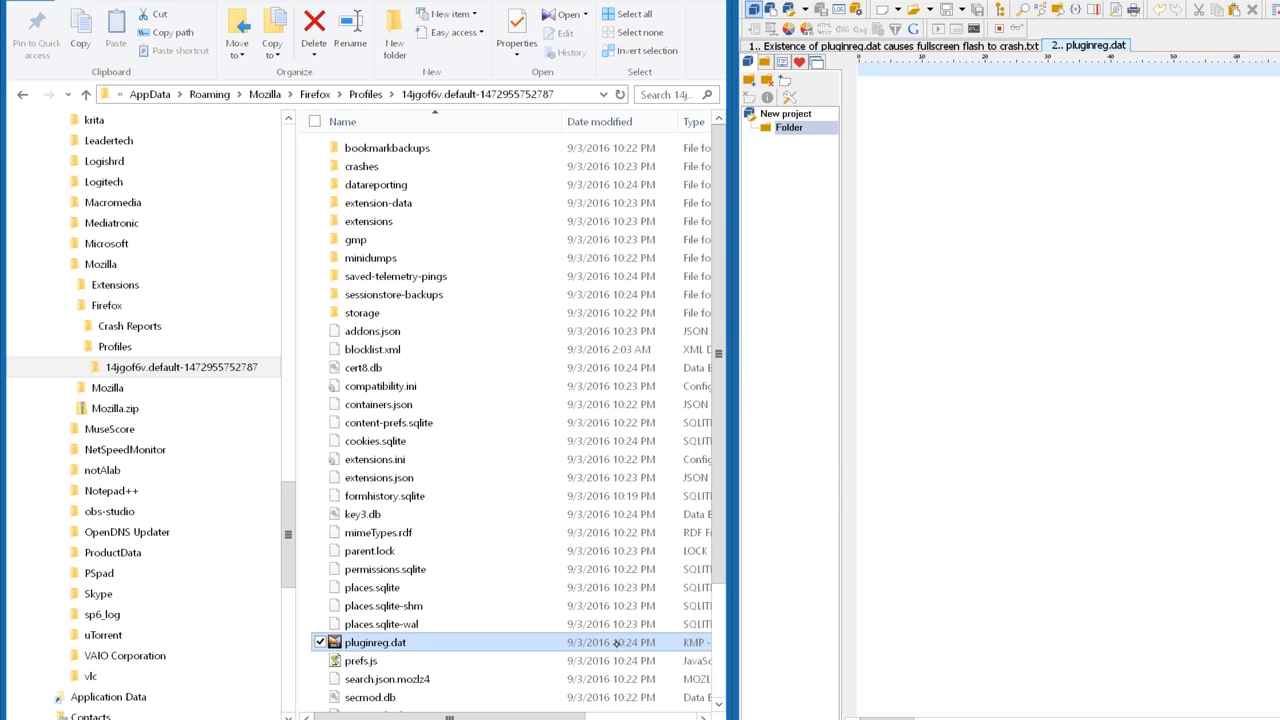
- Mark pluginreg.dat as Read-only in its Properties and confirm with OK
{"action": "right_click", "coordinate": [376, 642]}
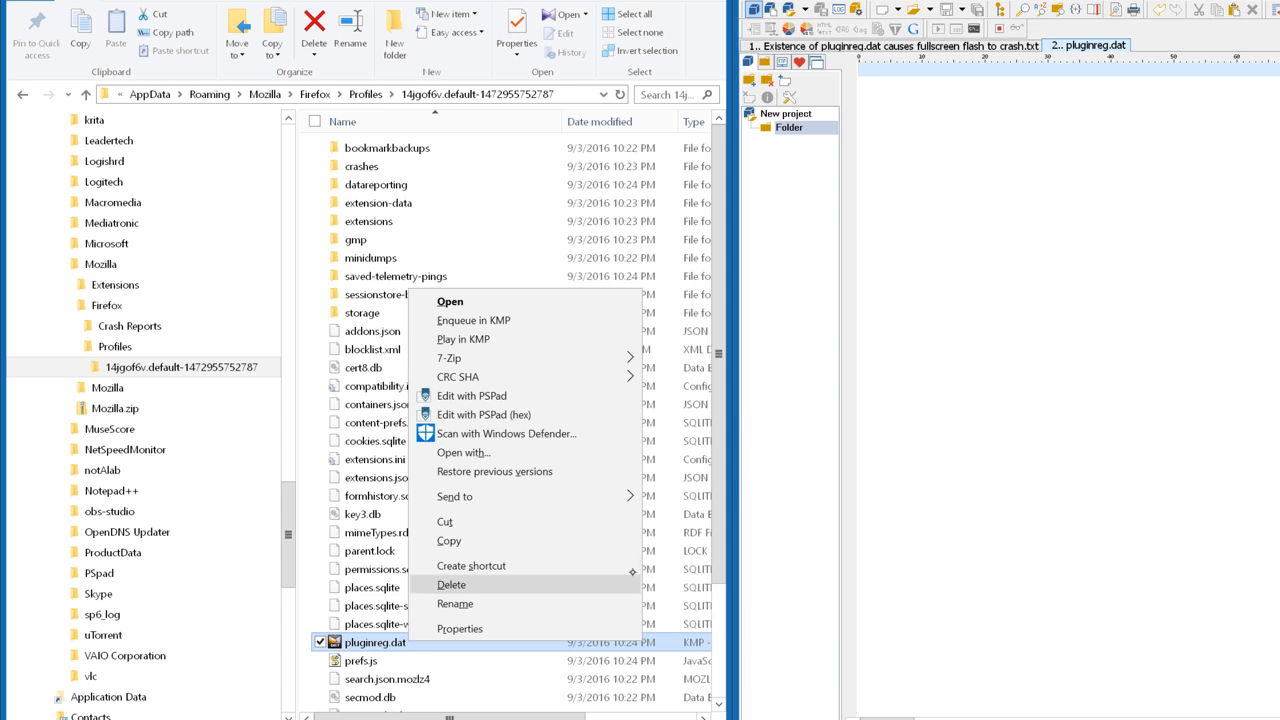
{"action": "left_click", "coordinate": [460, 628]}
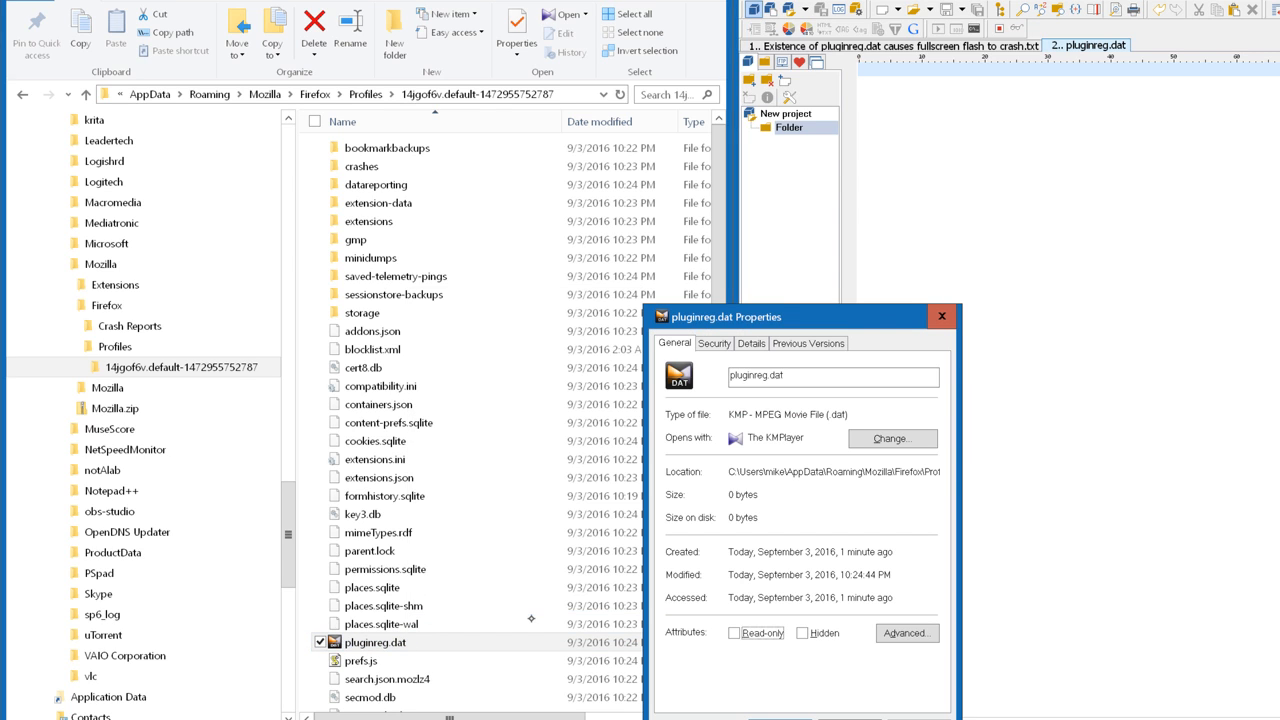
{"action": "left_click", "coordinate": [732, 632]}
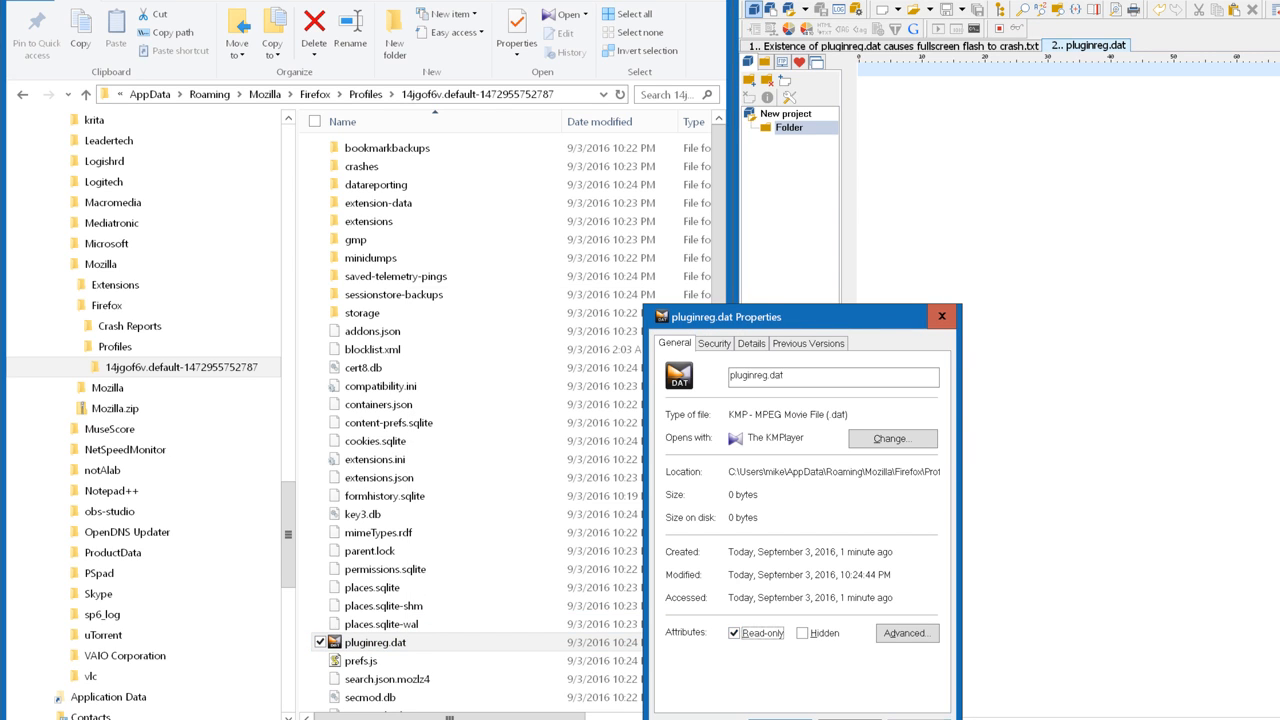
{"action": "left_click", "coordinate": [940, 316]}
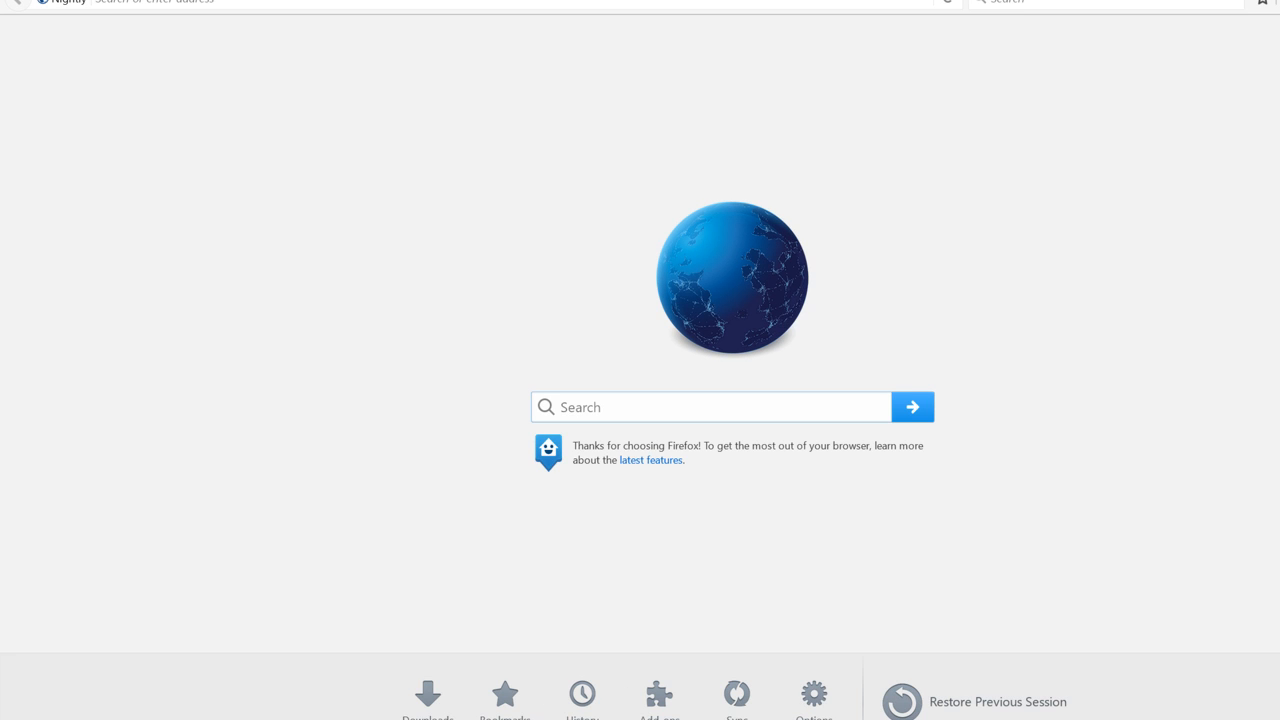
- Load vodlocker.com/embed-w27p0ktjv559-640x360.html from the suggestion and start the Big Buck Bunny clip playing
{"action": "type", "text": "vodlocker.com/embed-w27p0ktjv559-640x360.html"}
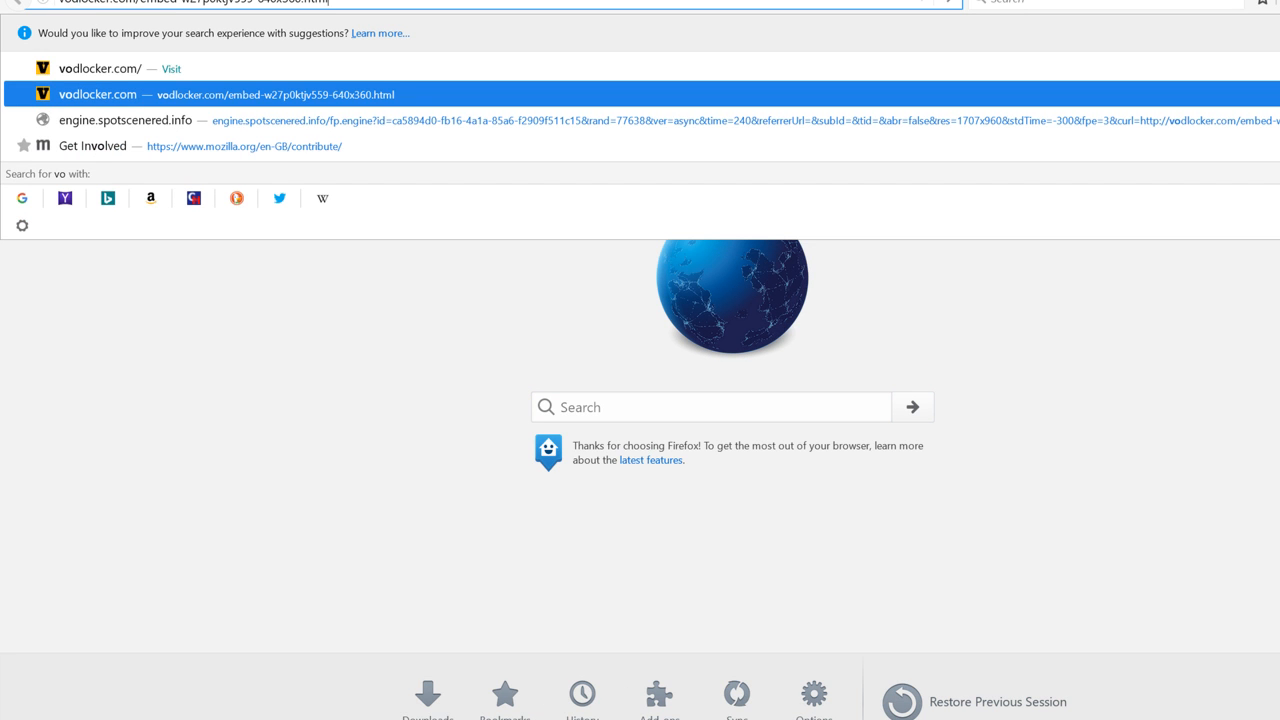
{"action": "left_click", "coordinate": [96, 94]}
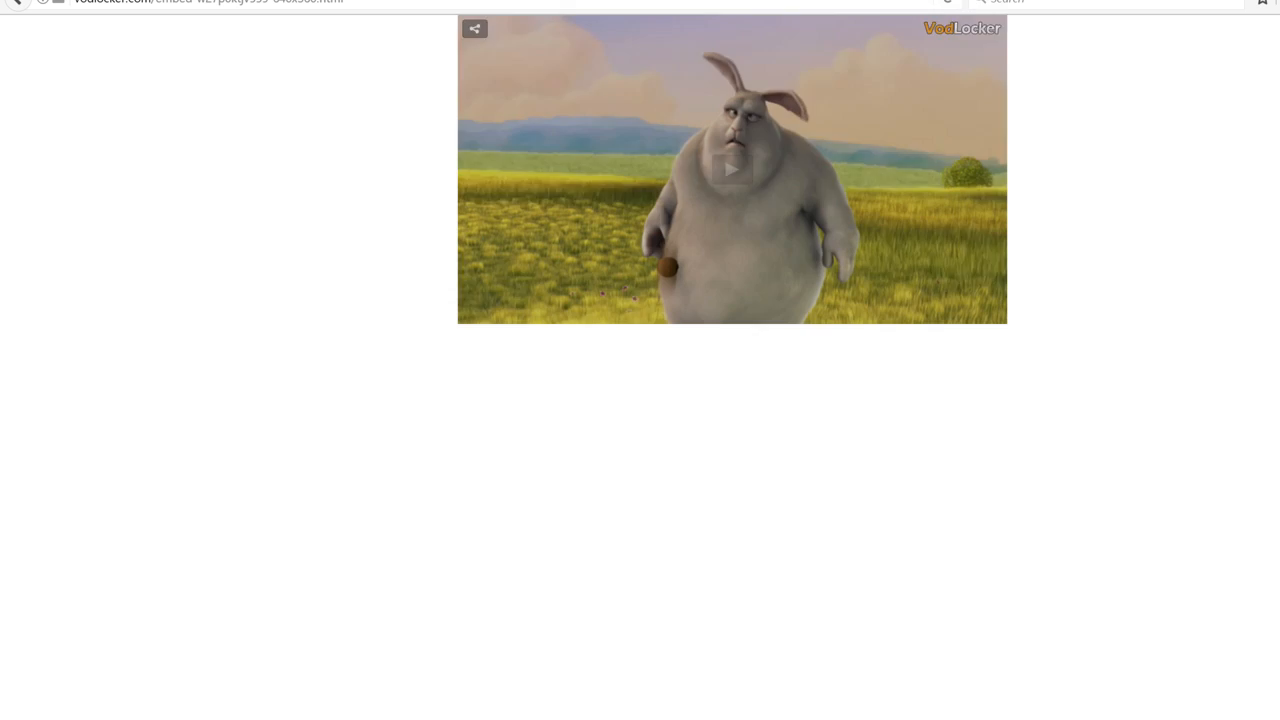
{"action": "left_click", "coordinate": [732, 168]}
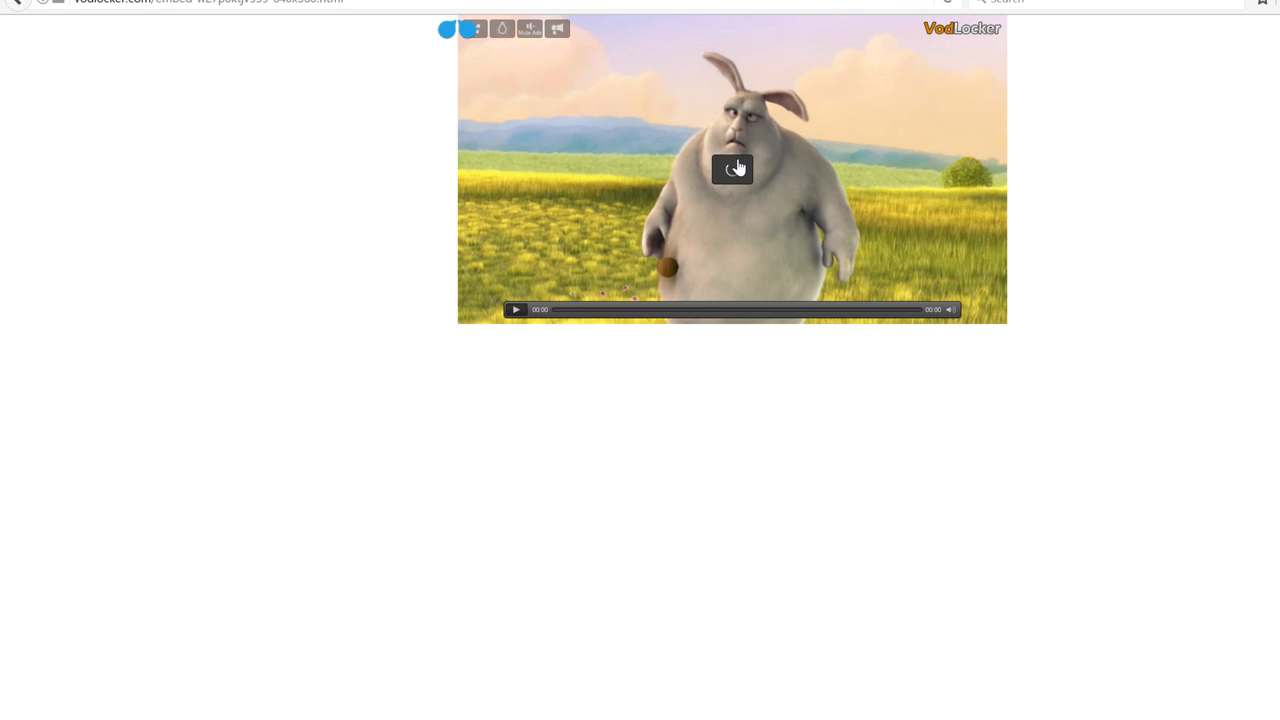
- Play the Big Buck Bunny clip and expand it to fullscreen via the Flash player controls
{"action": "left_click", "coordinate": [732, 168]}
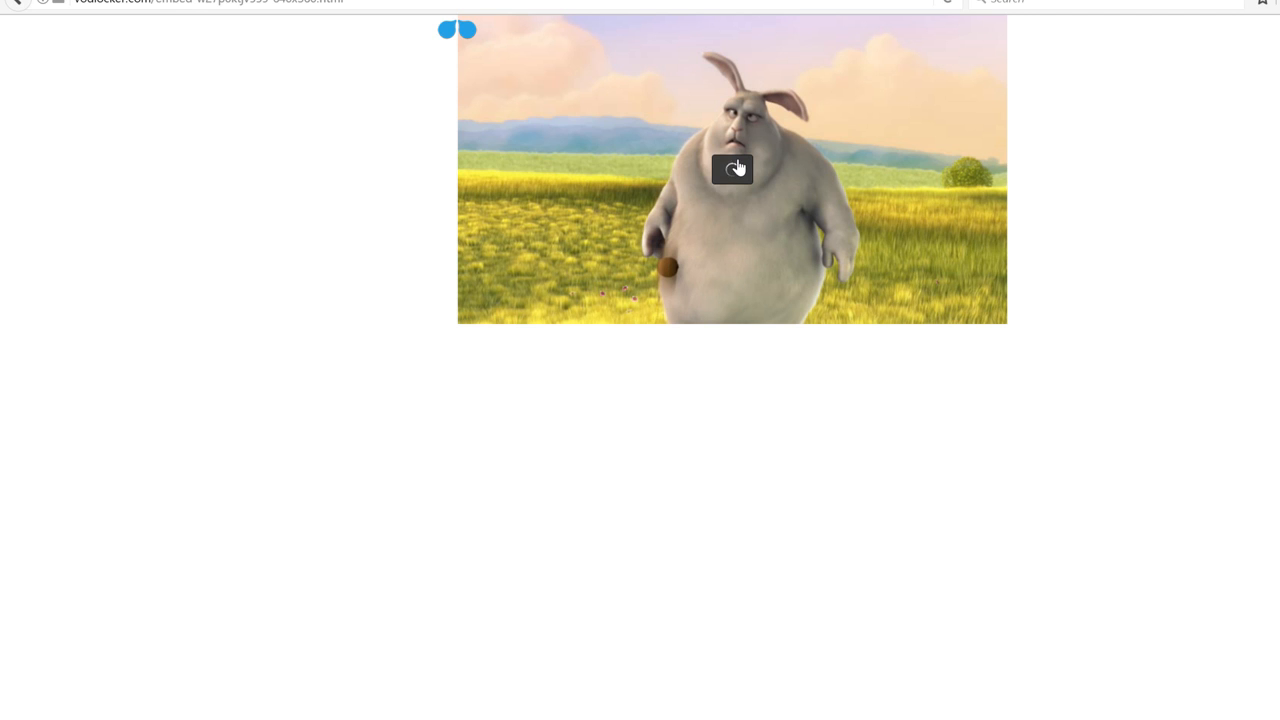
{"action": "left_click", "coordinate": [732, 168]}
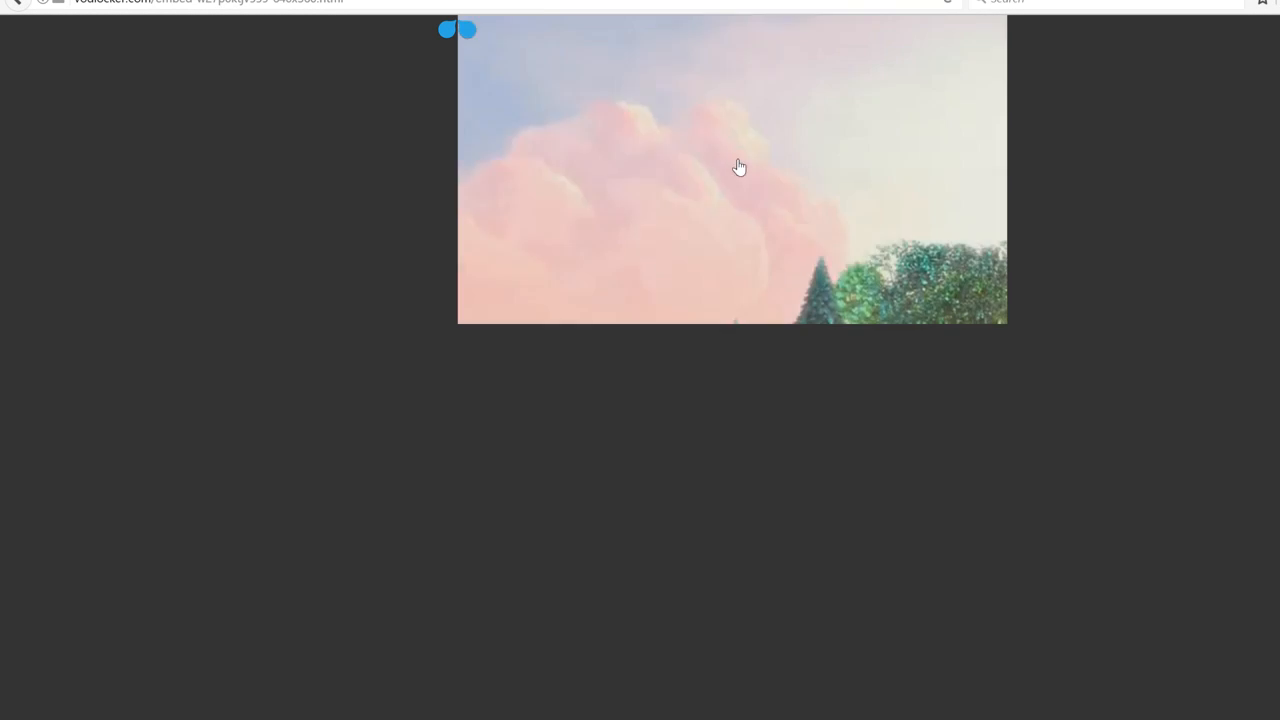
{"action": "left_click", "coordinate": [732, 184]}
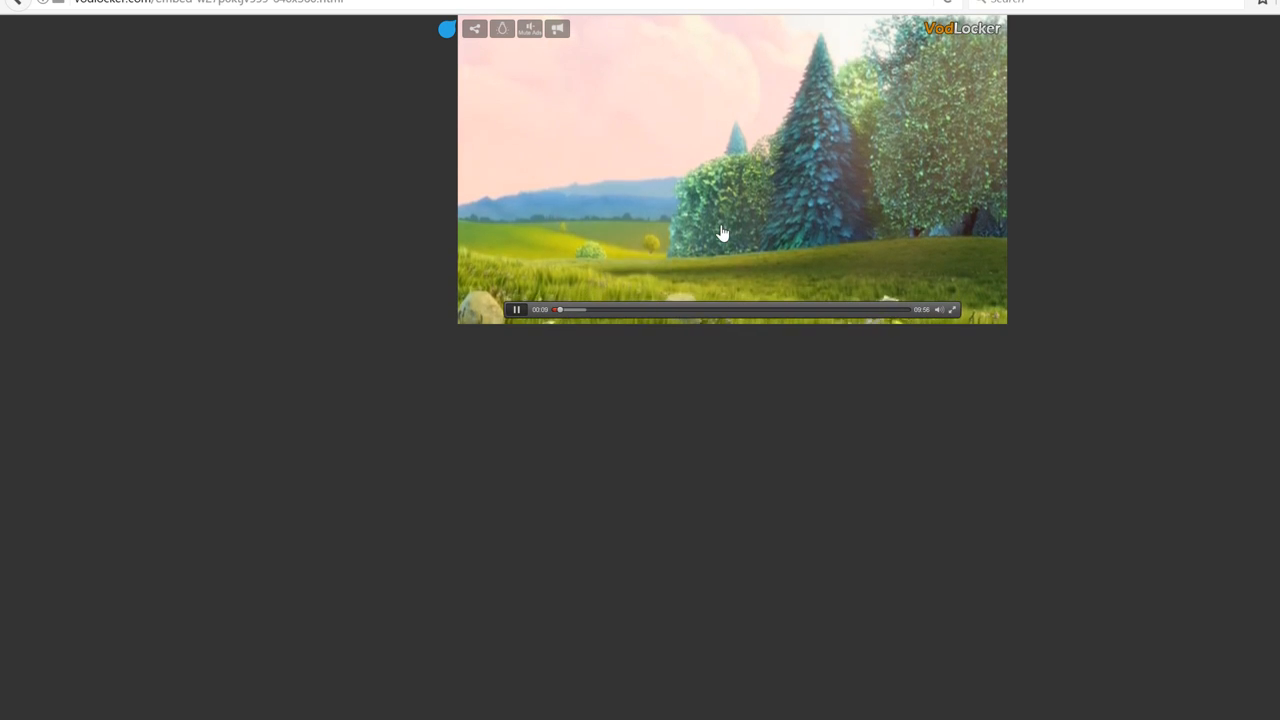